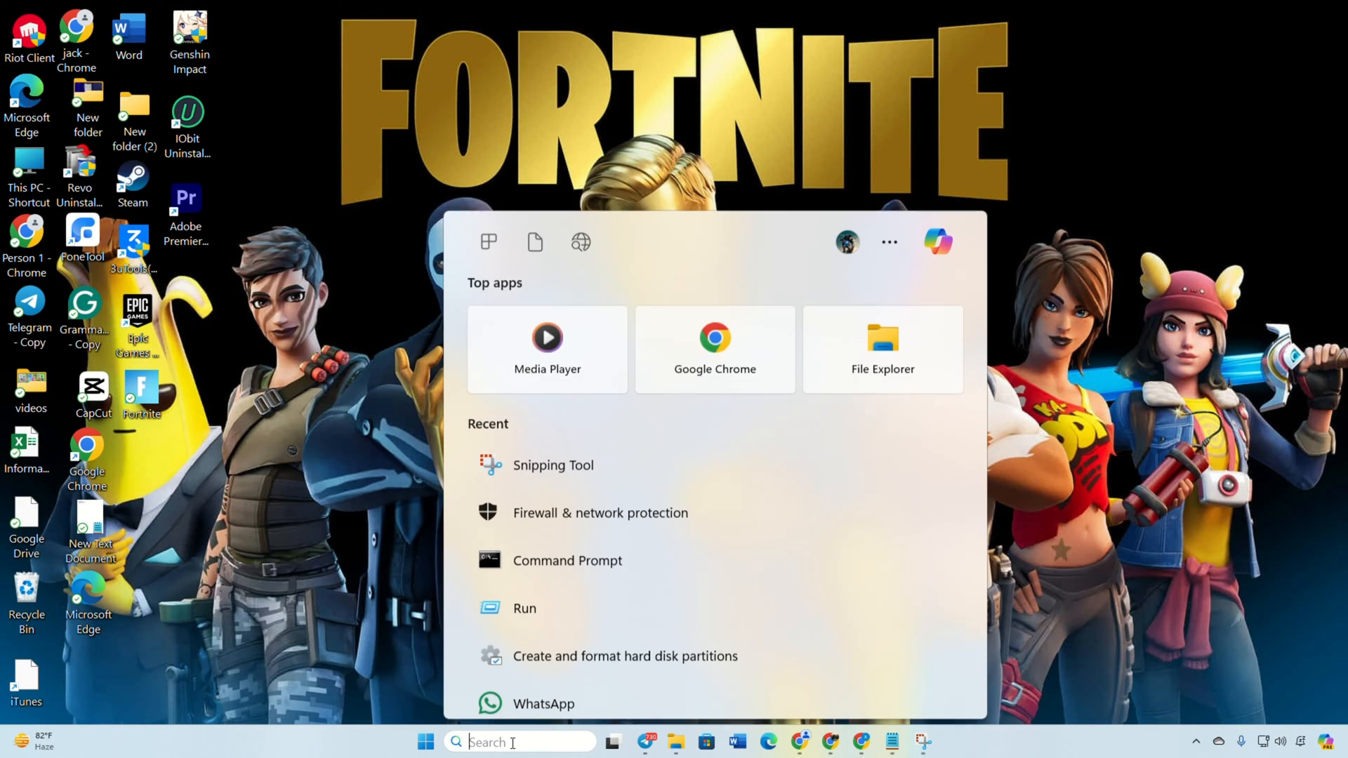
Step: Search 'po' and launch Windows PowerShell with administrator rights
{"action": "type", "text": "po"}
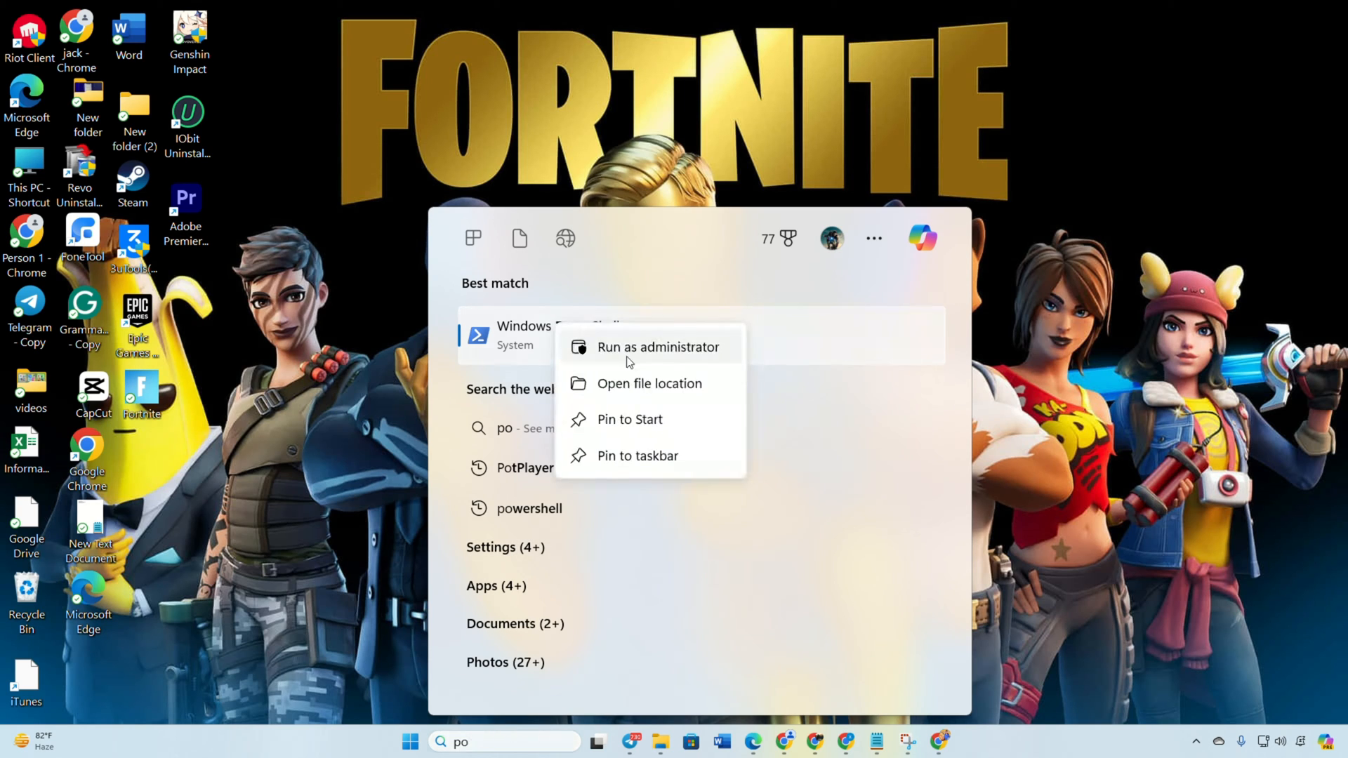
{"action": "left_click", "coordinate": [658, 346]}
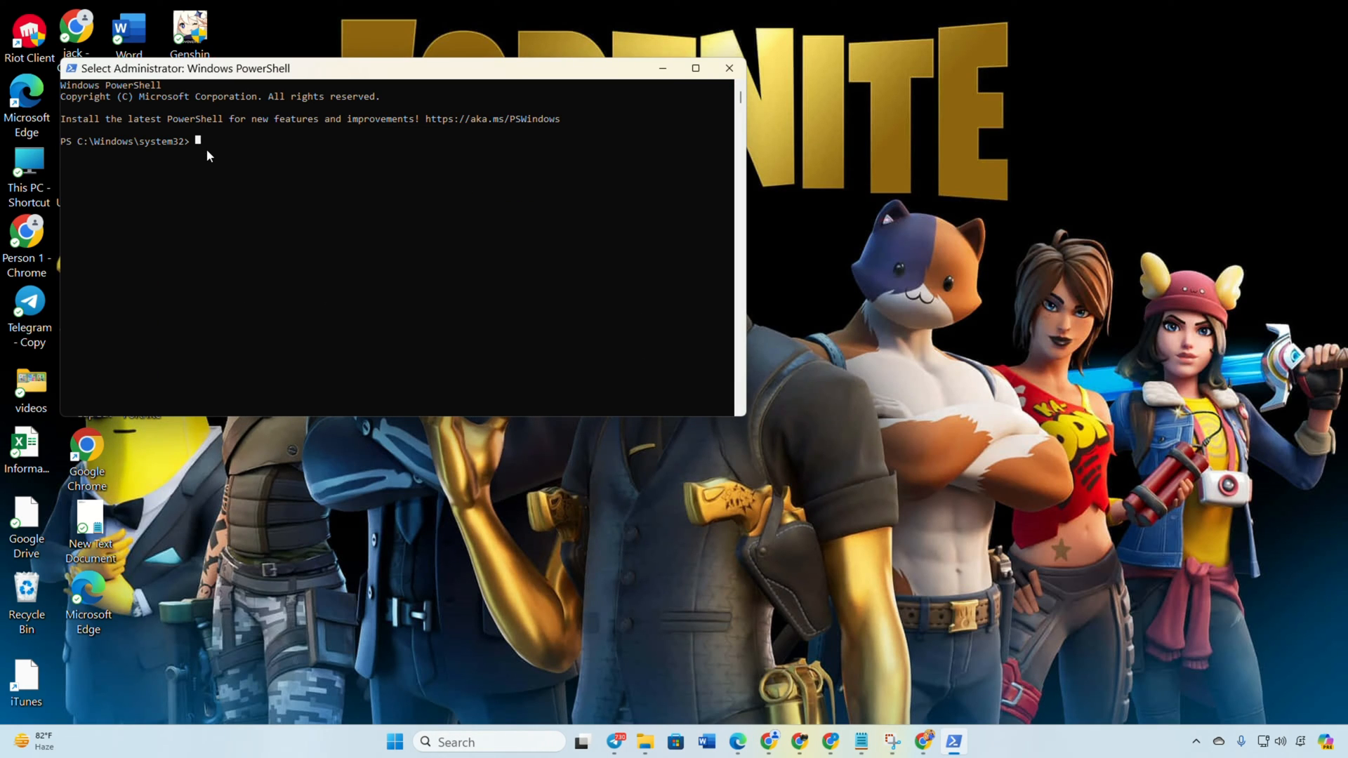
Step: Run 'bcdedit -set TESTSIGNING OFF', get the Secure Boot error, and type 'bcdedit -set NOINTEGRITYCHECKS'
{"action": "type", "text": "bcdedit -set TESTSIGNING OFF"}
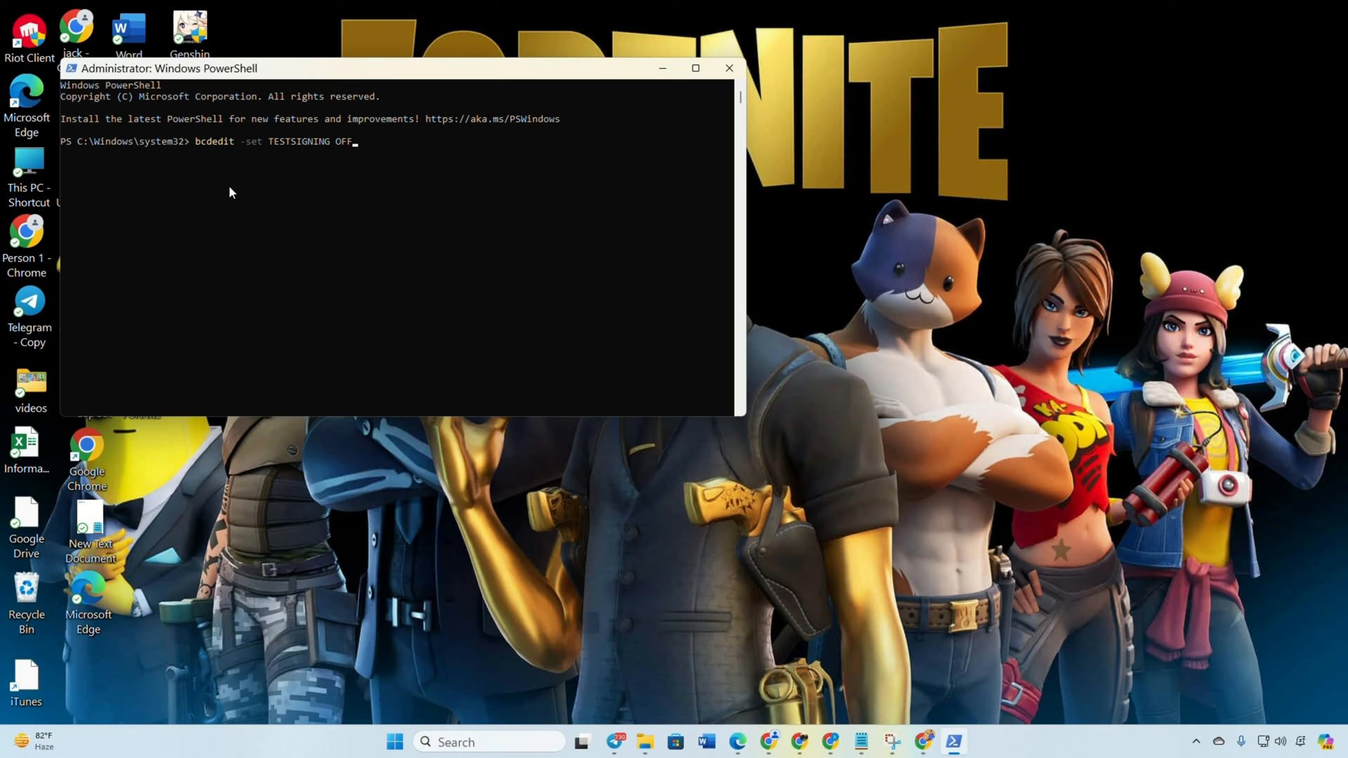
{"action": "key", "text": "Return"}
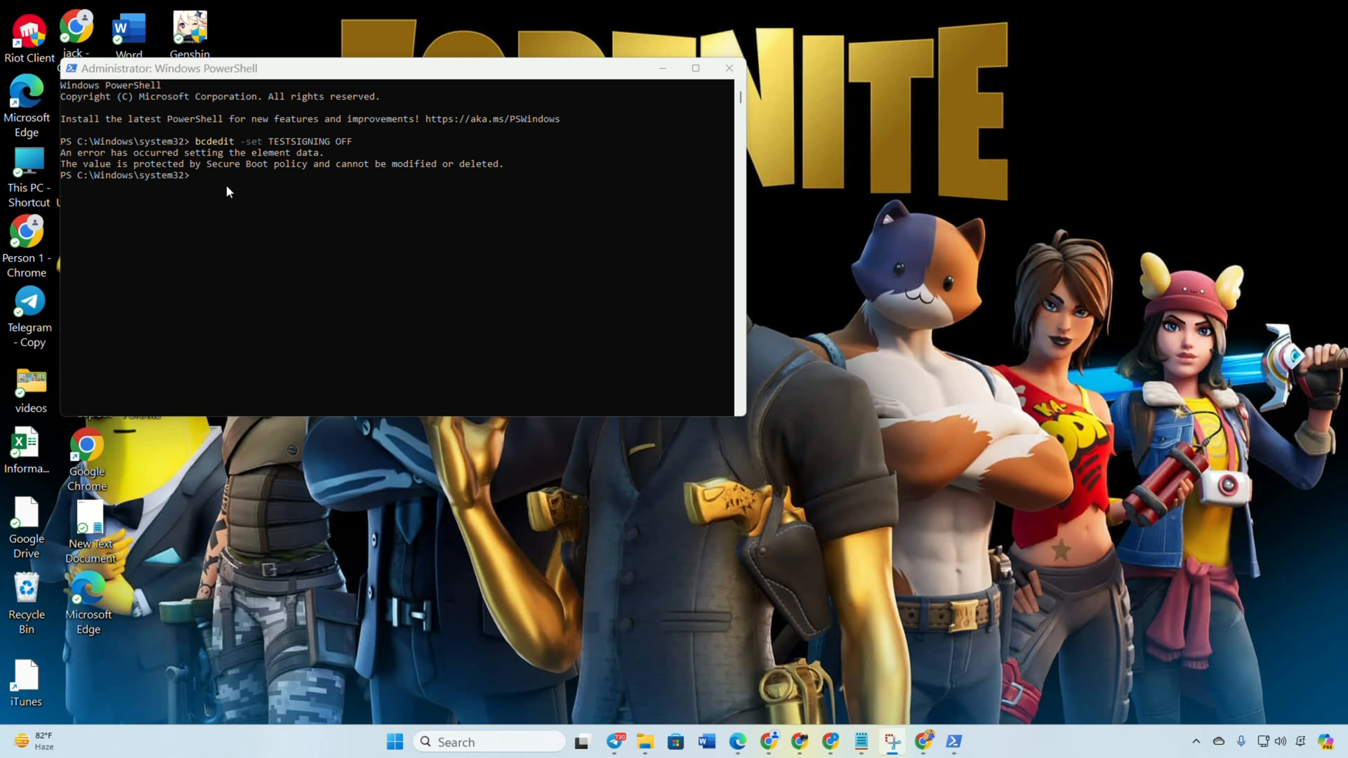
{"action": "type", "text": "bcdedit -set NOINTEGRITYCHECKS"}
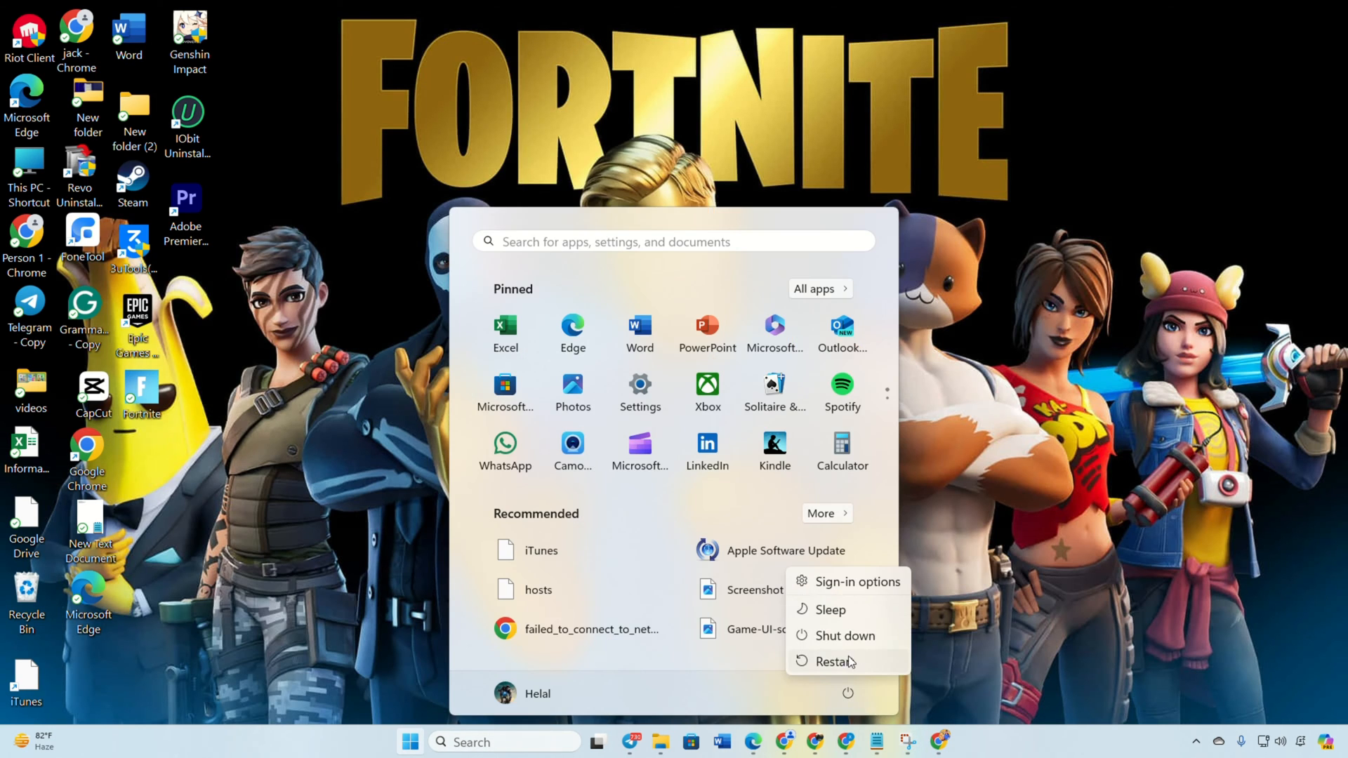
Step: Reopen PowerShell as administrator, enter 'bcdedit -set TESTSIGNING ON', then close the window
{"action": "type", "text": "po"}
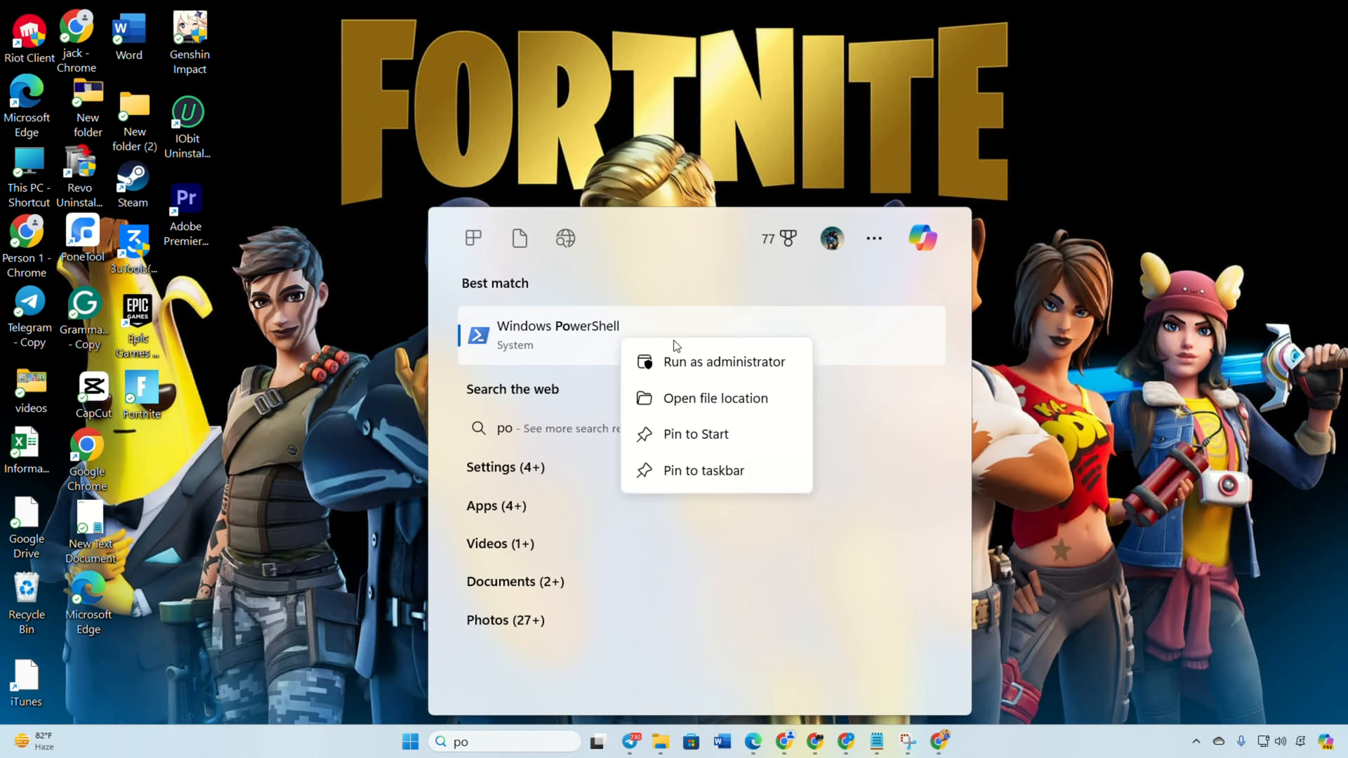
{"action": "left_click", "coordinate": [626, 493]}
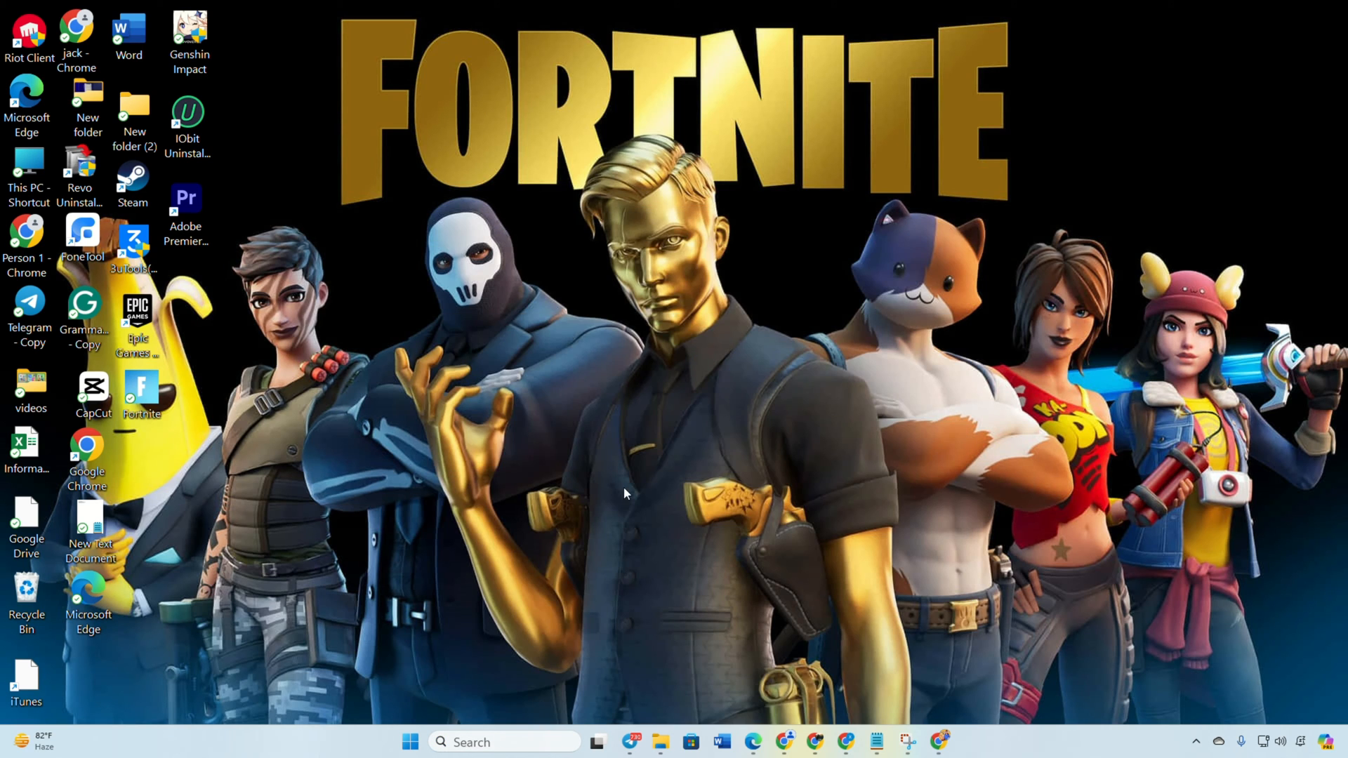
{"action": "left_click", "coordinate": [952, 741]}
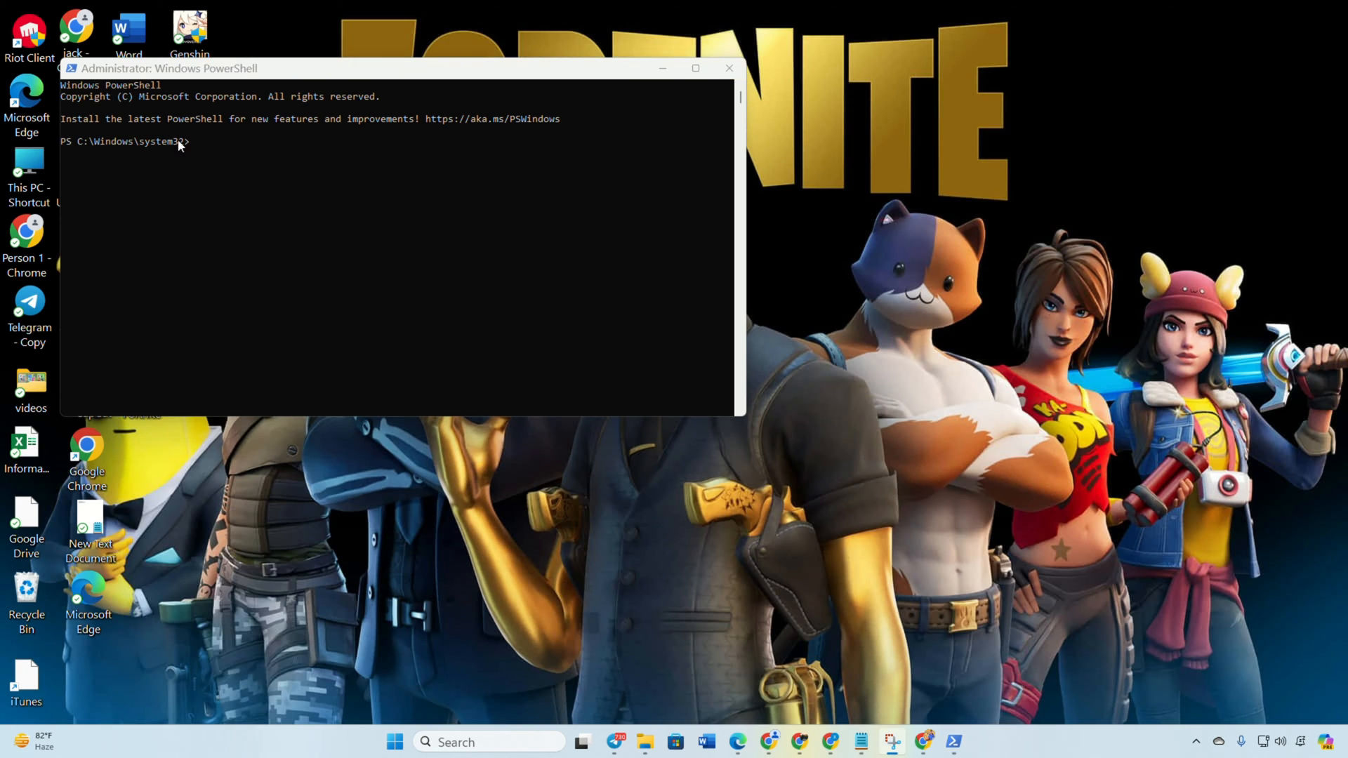
{"action": "type", "text": "bcdedit -set TESTSIGNING ON"}
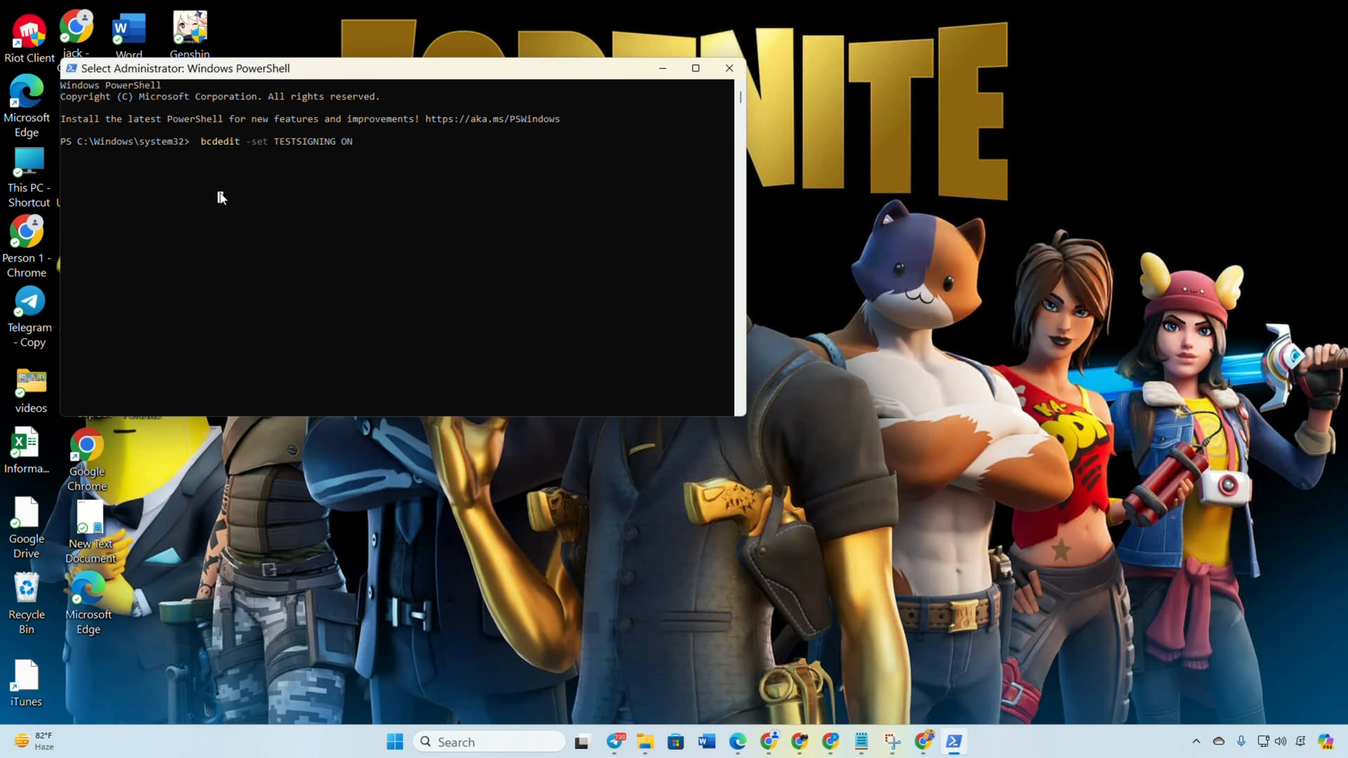
{"action": "left_click", "coordinate": [394, 741]}
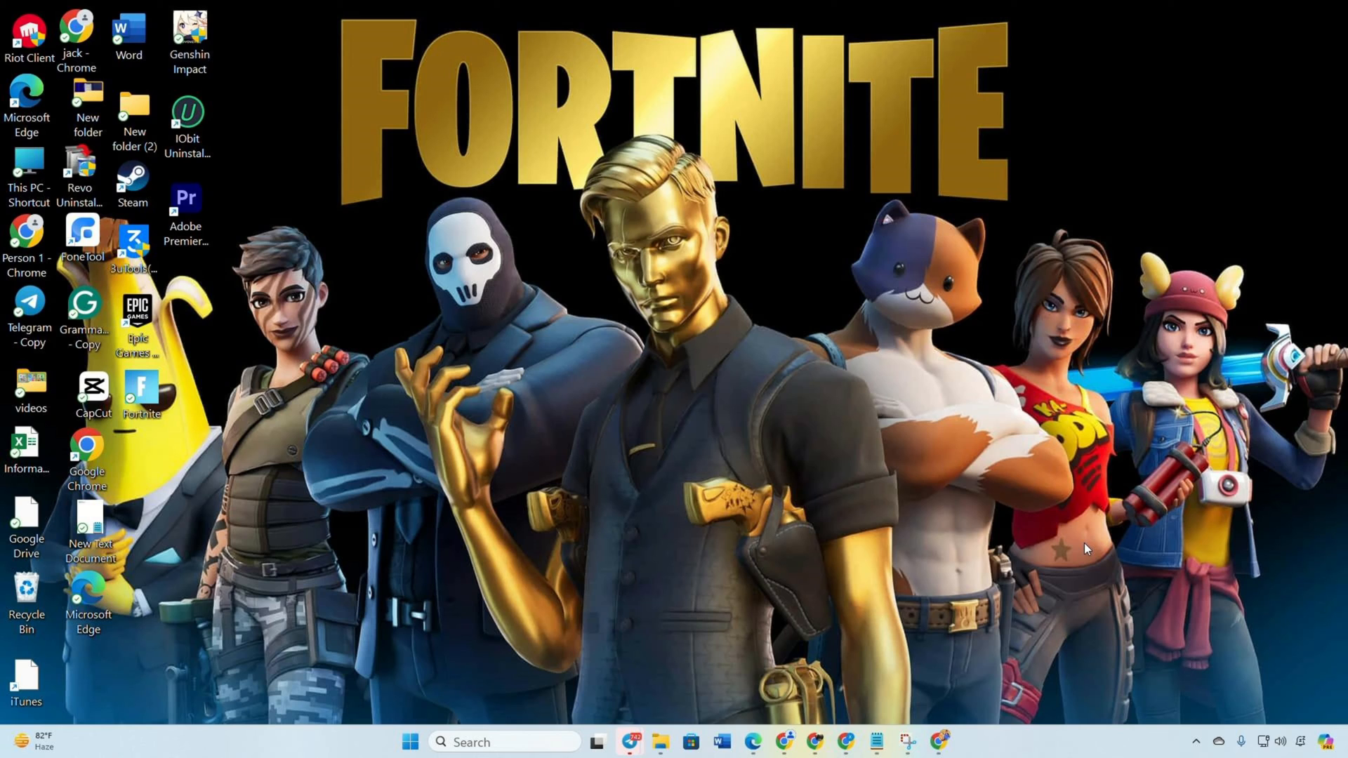
{"action": "mouse_move", "coordinate": [703, 755]}
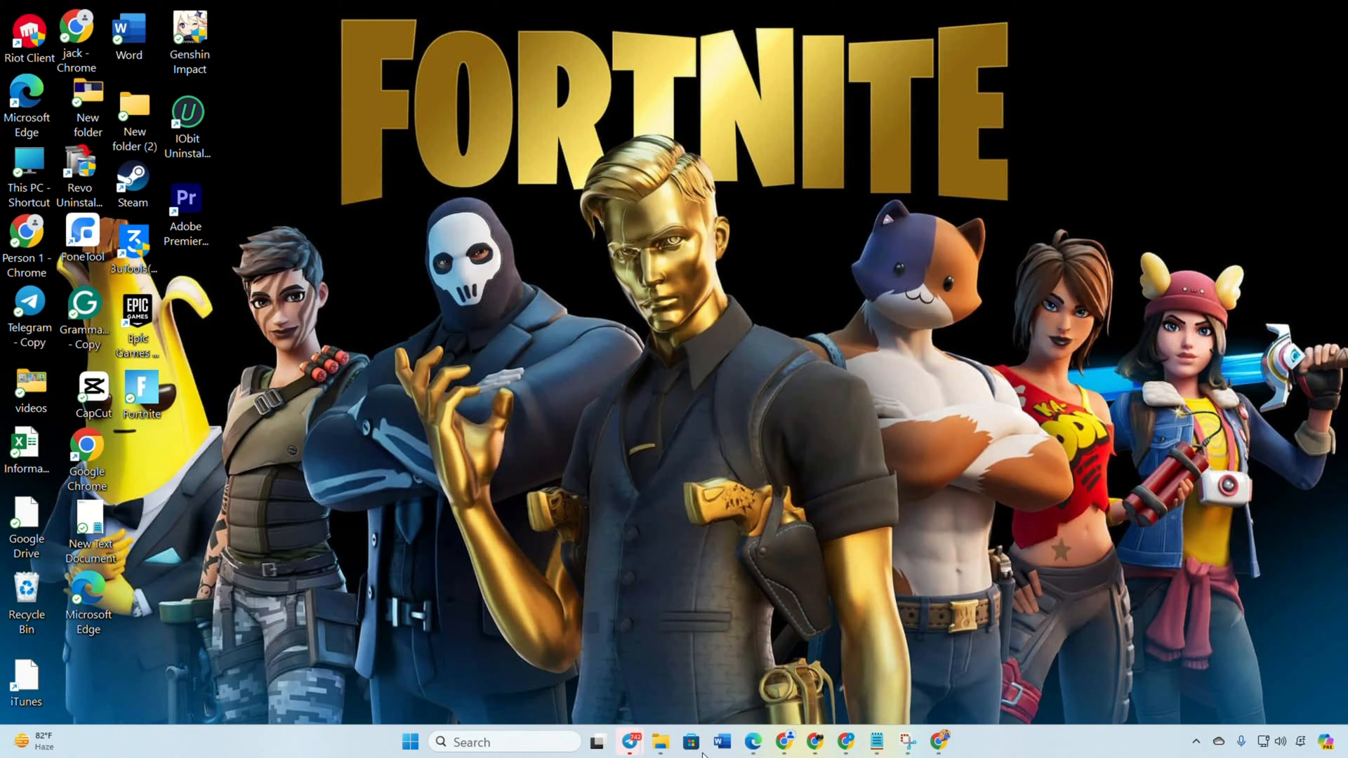
Step: Open Windows Security's Virus & threat protection page showing no current threats
{"action": "left_click", "coordinate": [504, 741]}
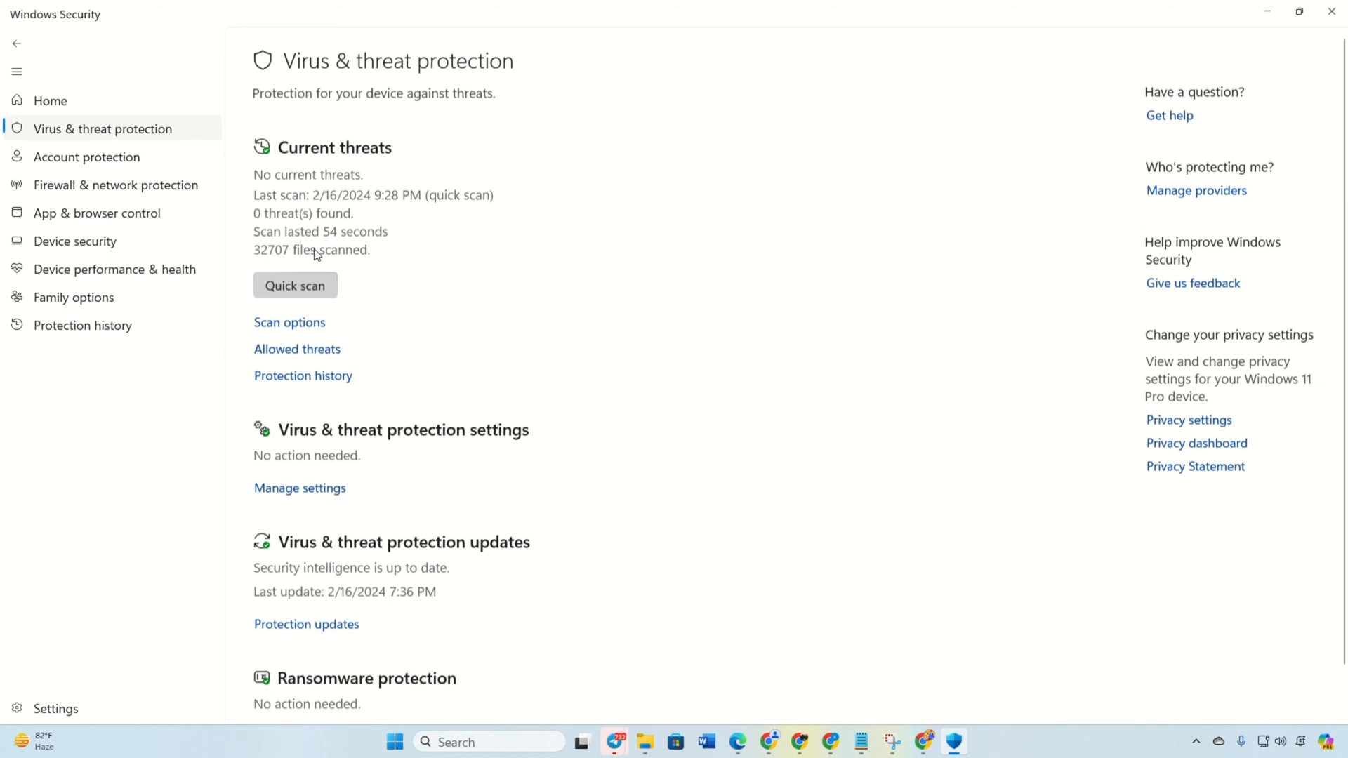
{"action": "scroll", "scroll_direction": "down", "scroll_amount": 3}
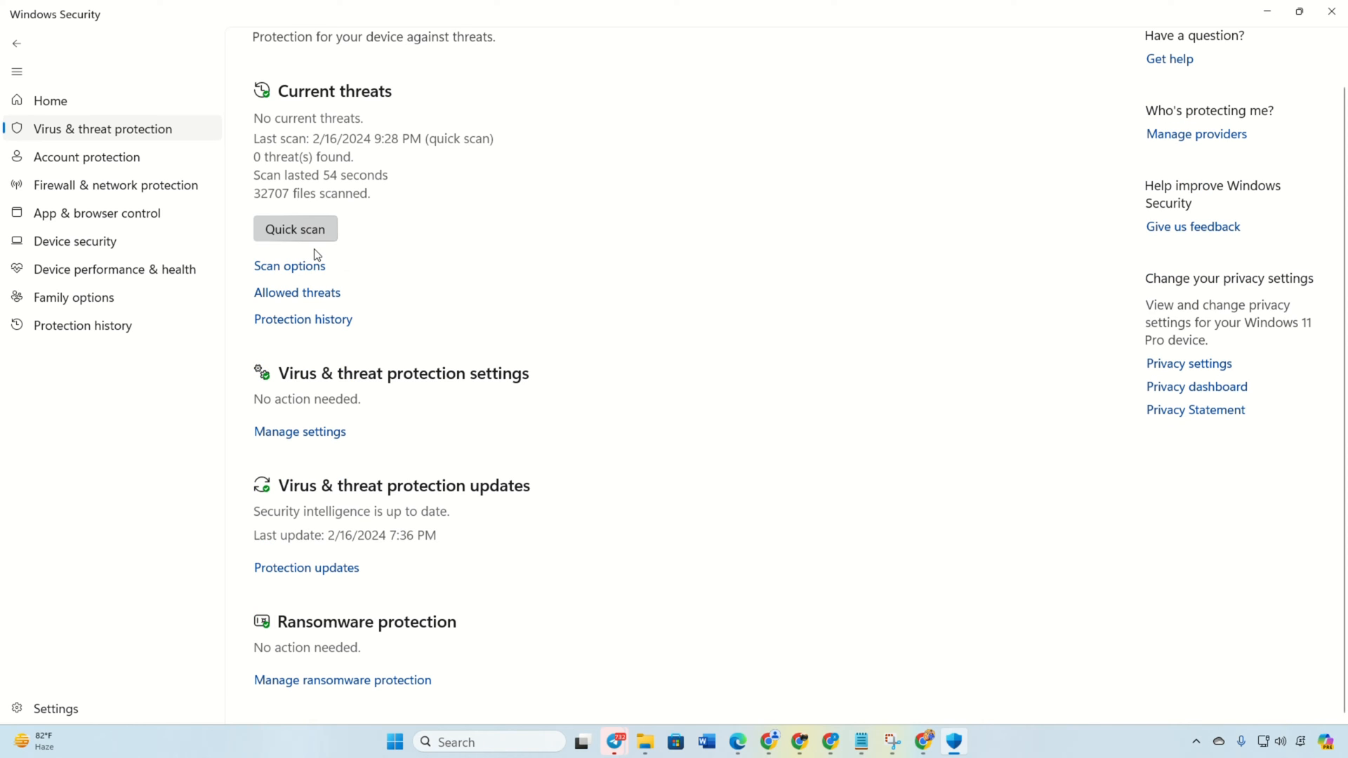
{"action": "mouse_move", "coordinate": [344, 728]}
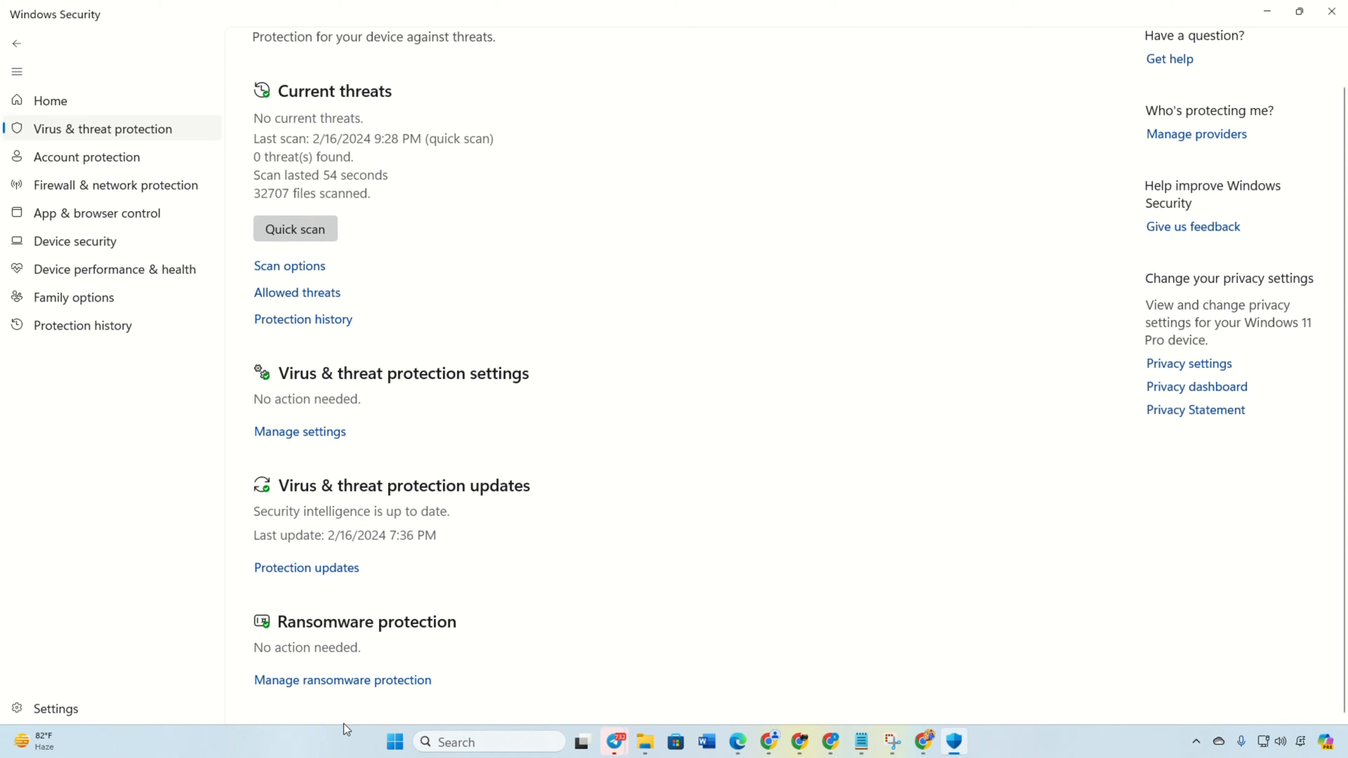
Step: Switch off real-time protection, automatic sample submission and tamper protection in Virus & threat settings
{"action": "left_click", "coordinate": [299, 430]}
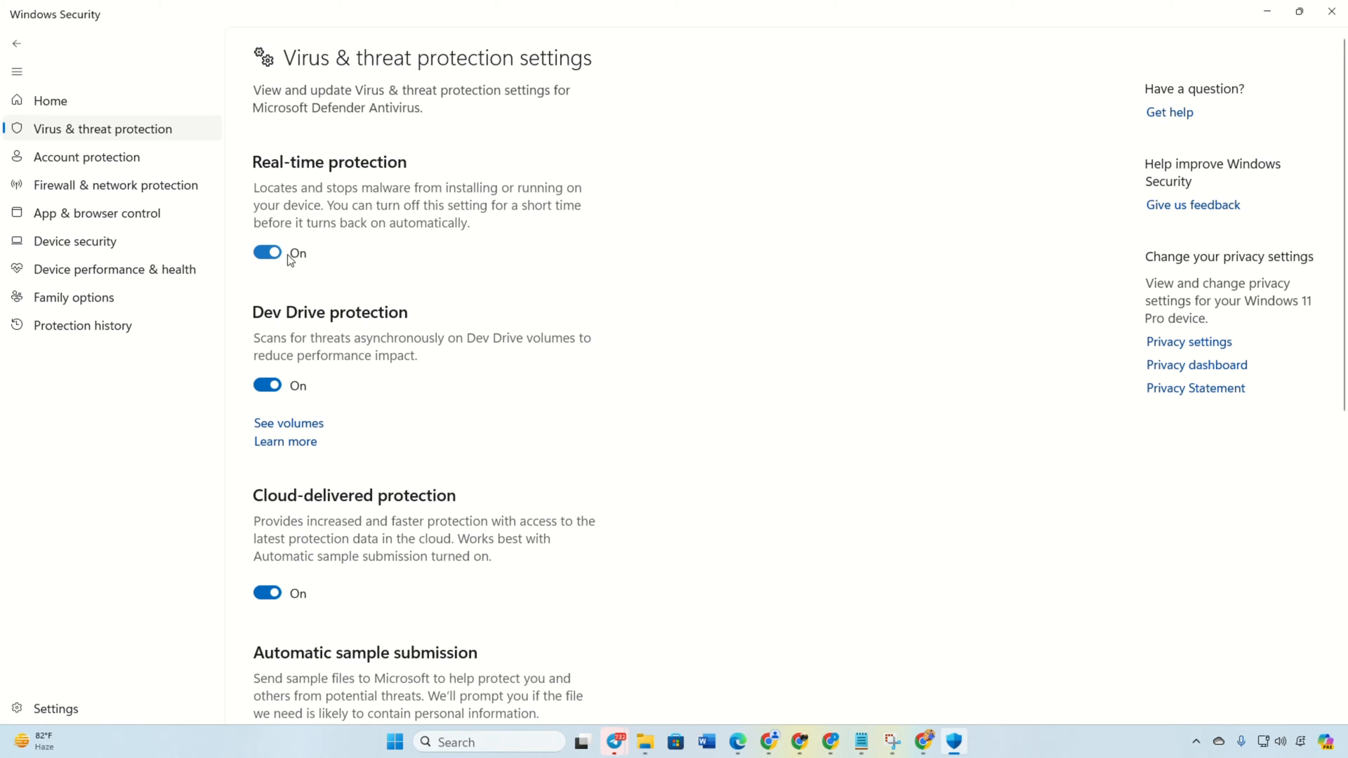
{"action": "left_click", "coordinate": [267, 252]}
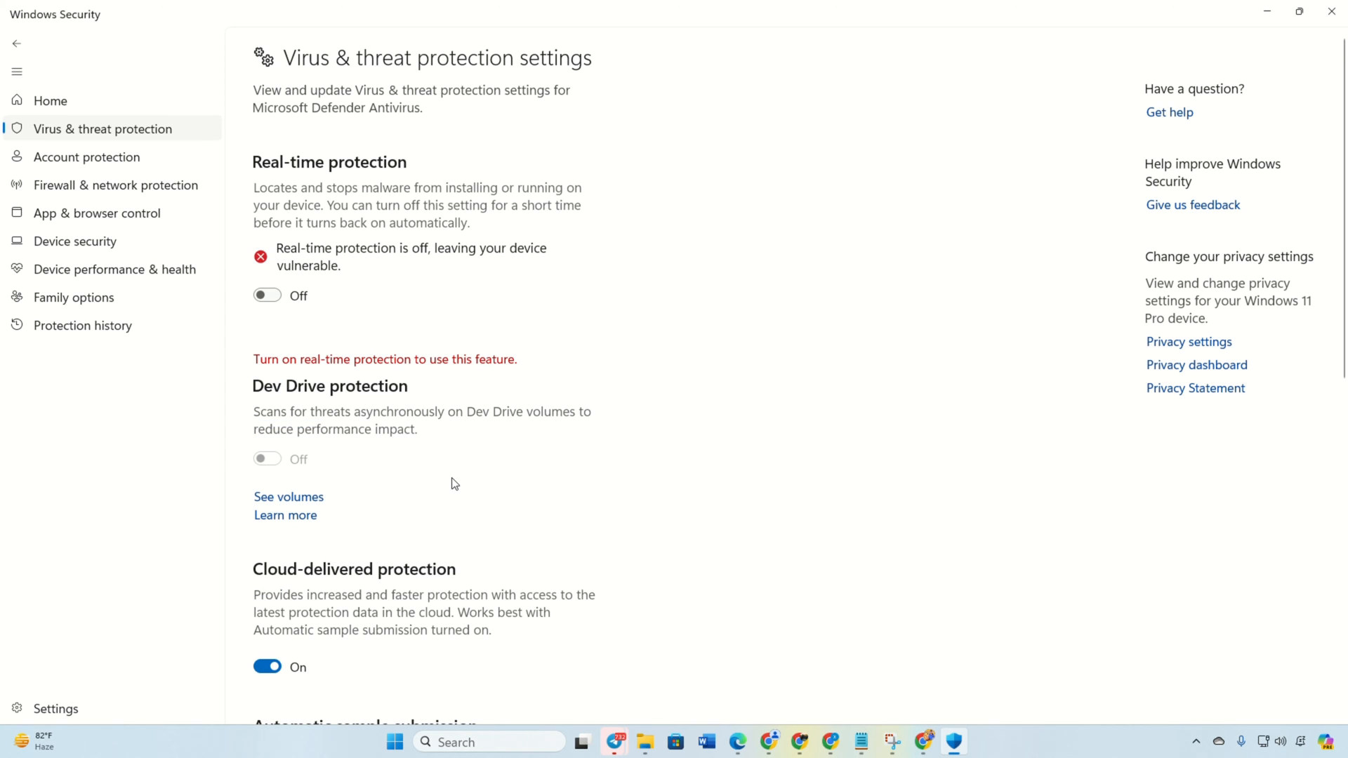
{"action": "scroll", "scroll_direction": "down", "scroll_amount": 3}
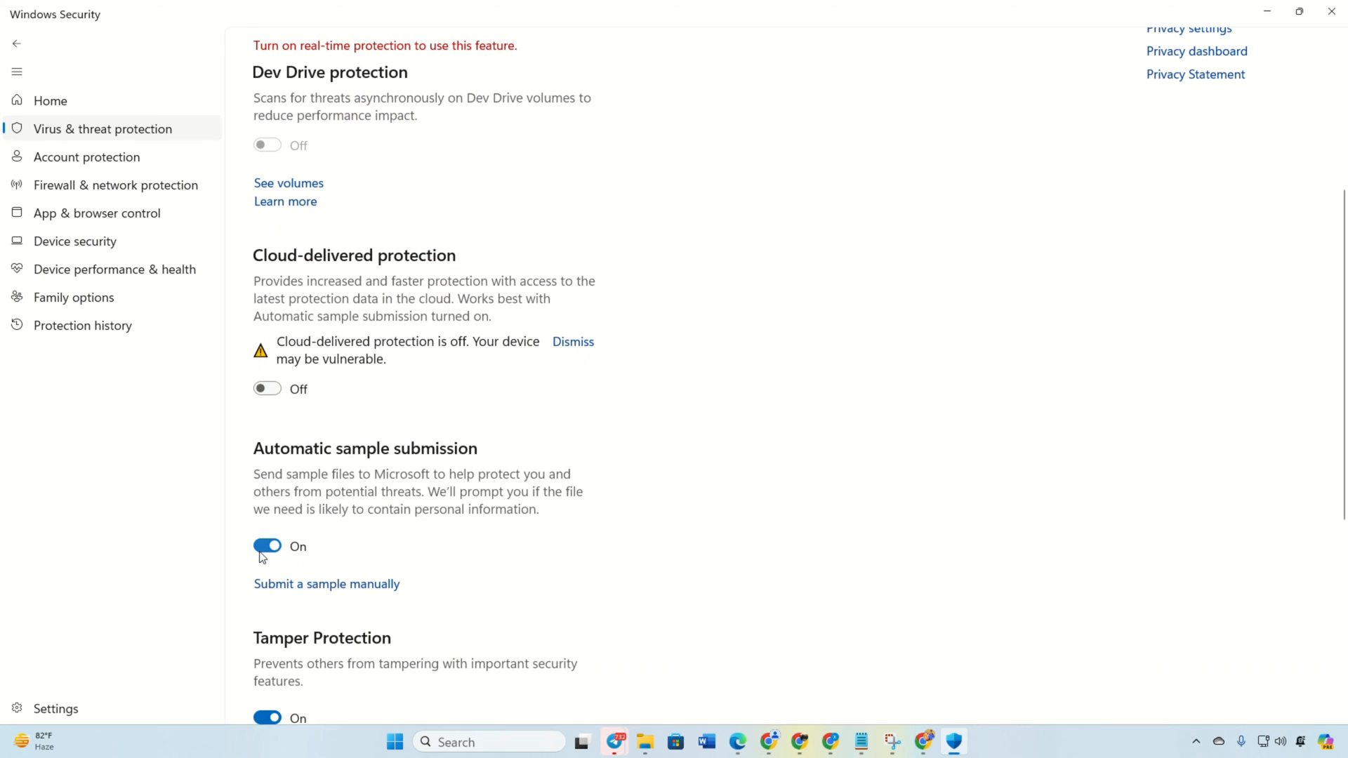
{"action": "left_click", "coordinate": [267, 546]}
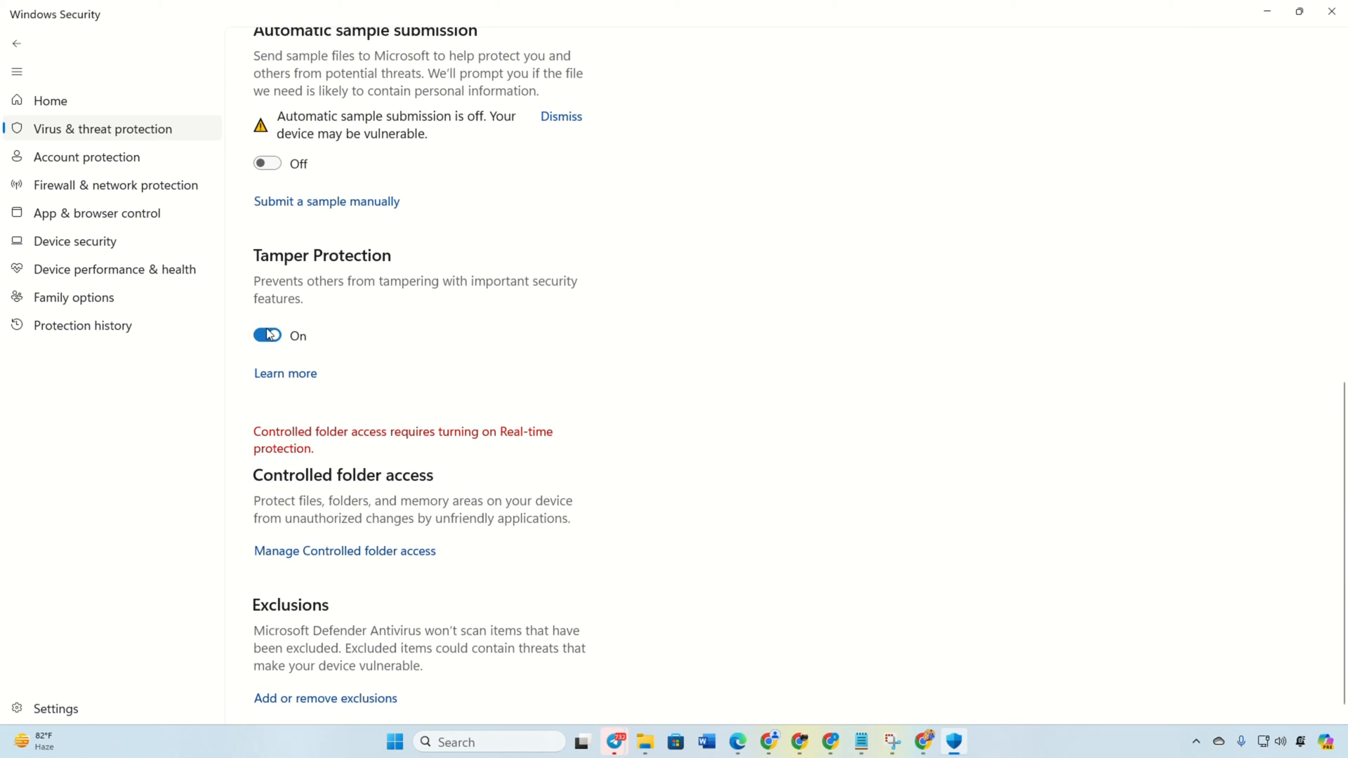
{"action": "left_click", "coordinate": [267, 335]}
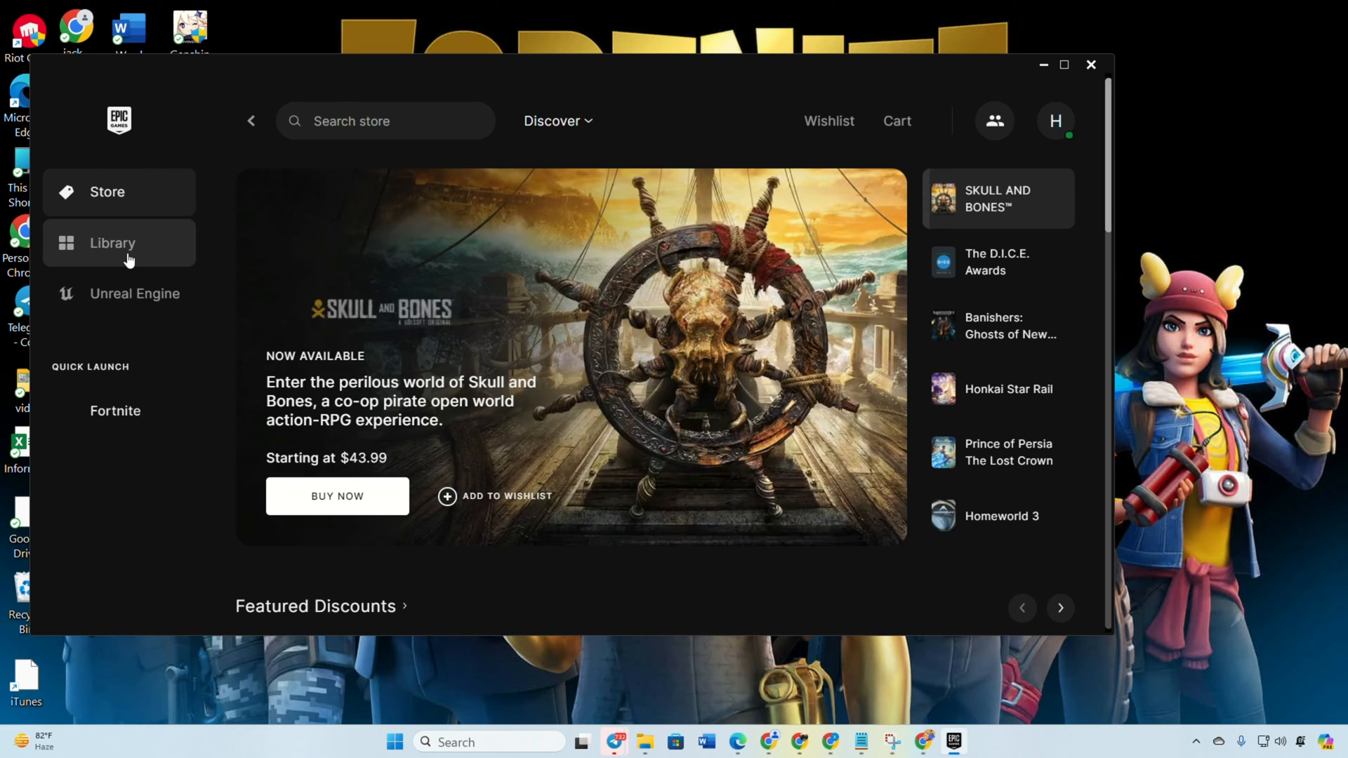
Step: Open Fortnite's Manage options from the Epic Games Launcher library
{"action": "left_click", "coordinate": [111, 242]}
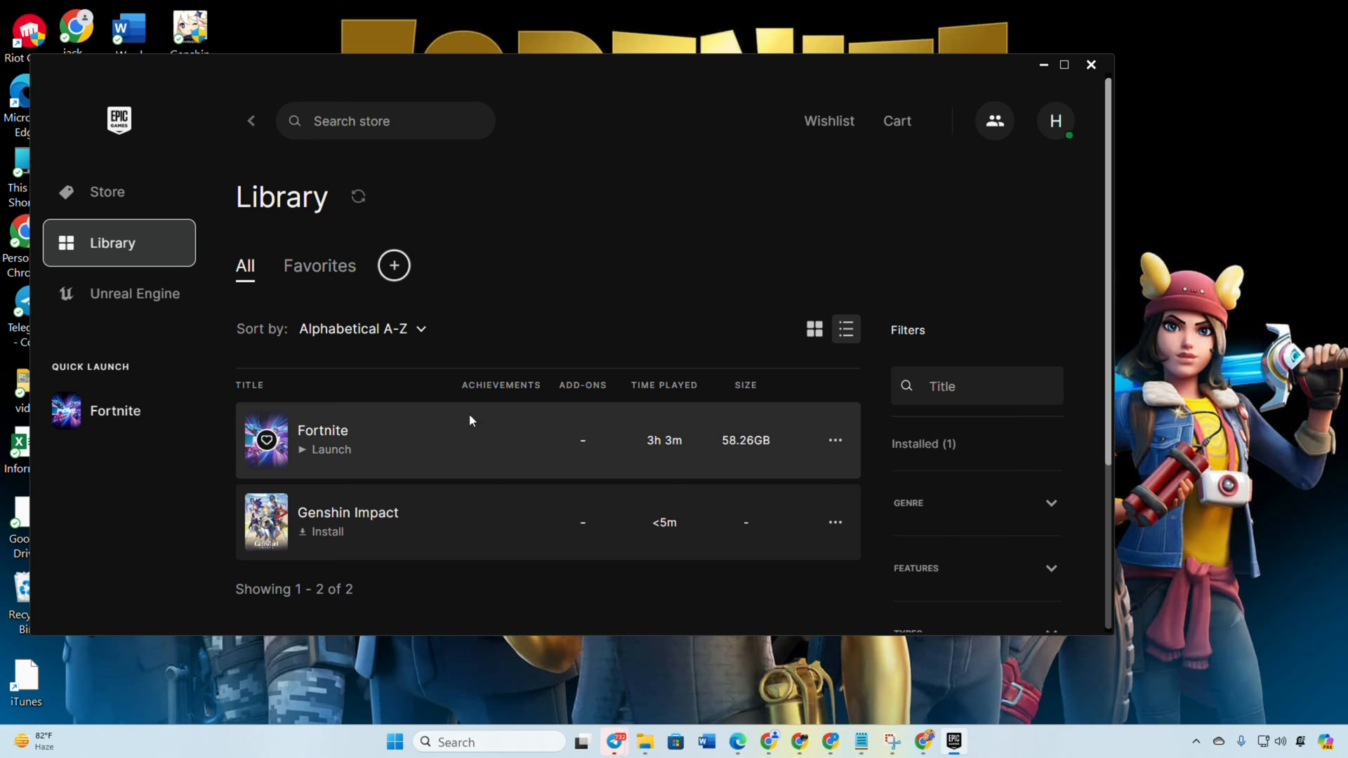
{"action": "left_click", "coordinate": [834, 441]}
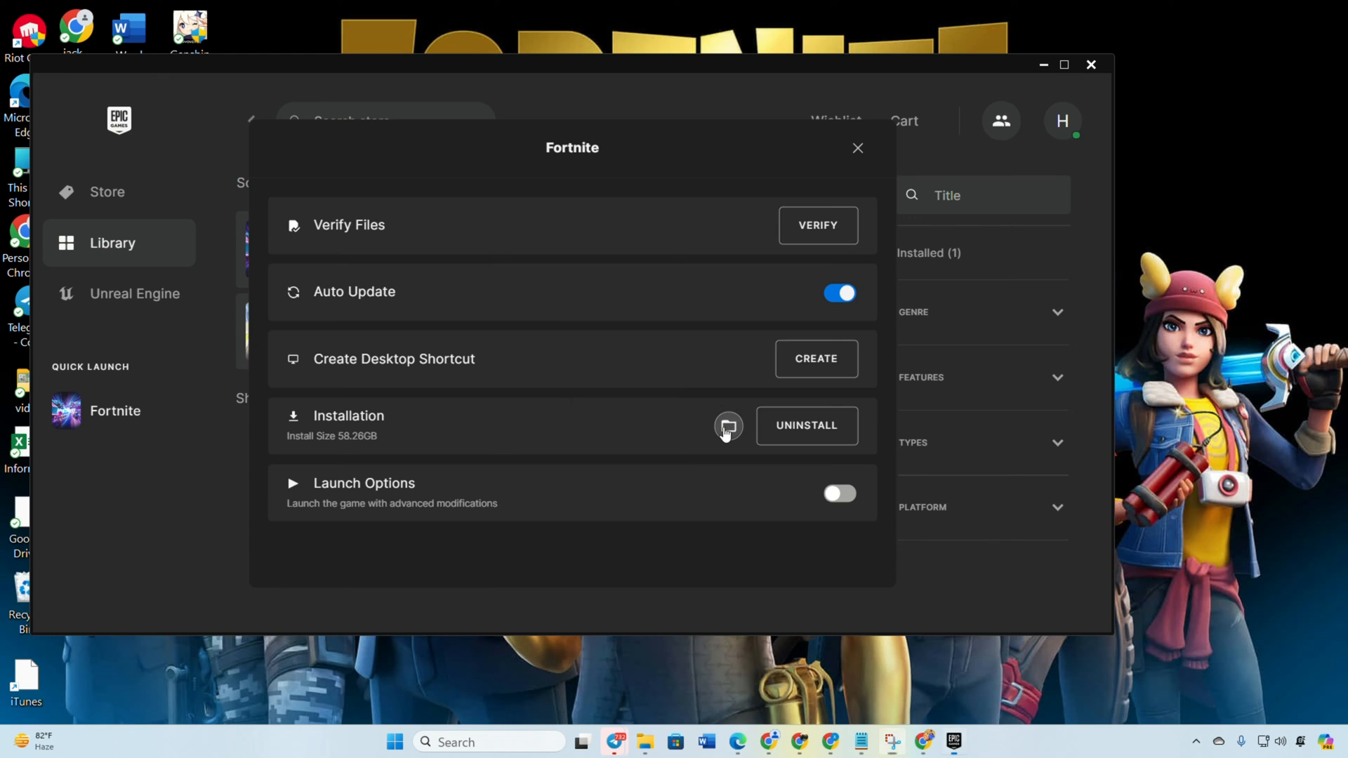
Step: Browse Fortnite's install folder to FortniteGame\Binaries\Win64\EasyAntiCheat_Kamu
{"action": "left_click", "coordinate": [728, 426]}
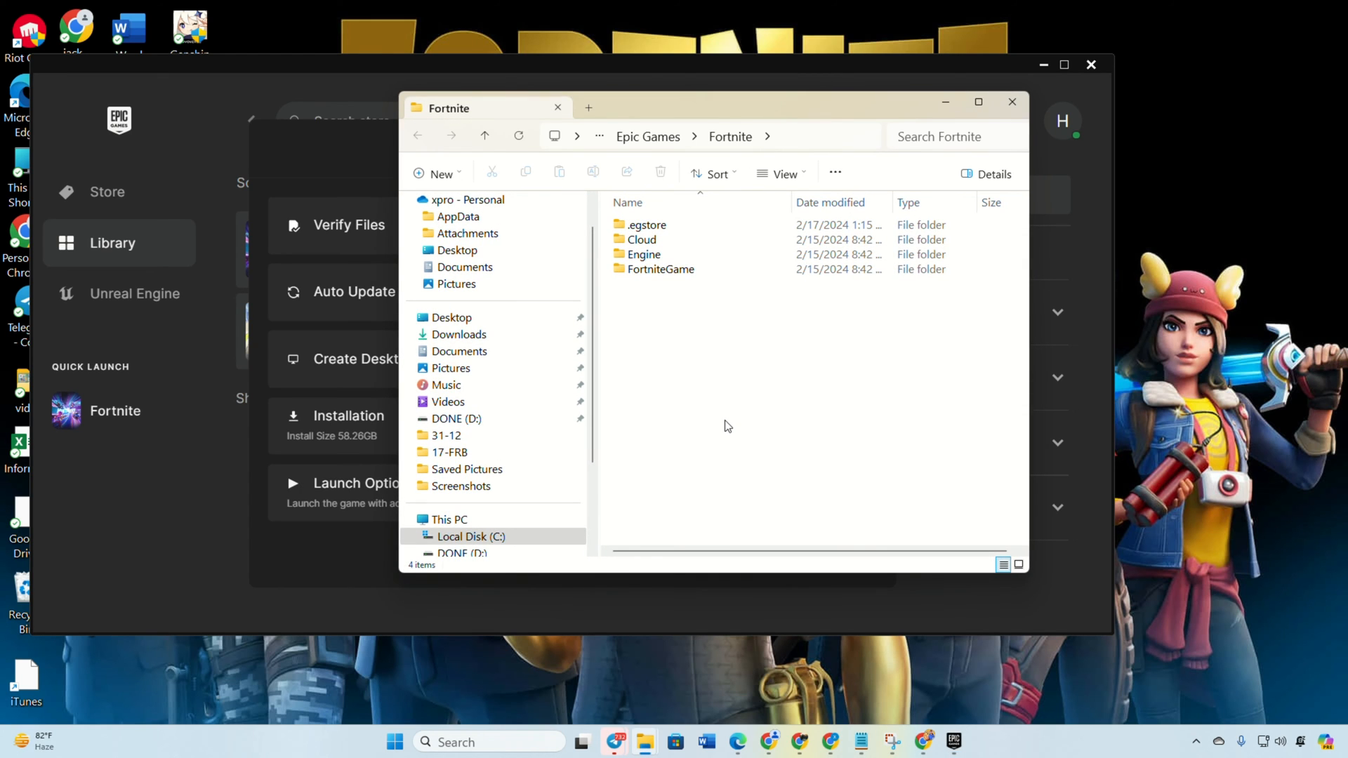
{"action": "double_click", "coordinate": [662, 269]}
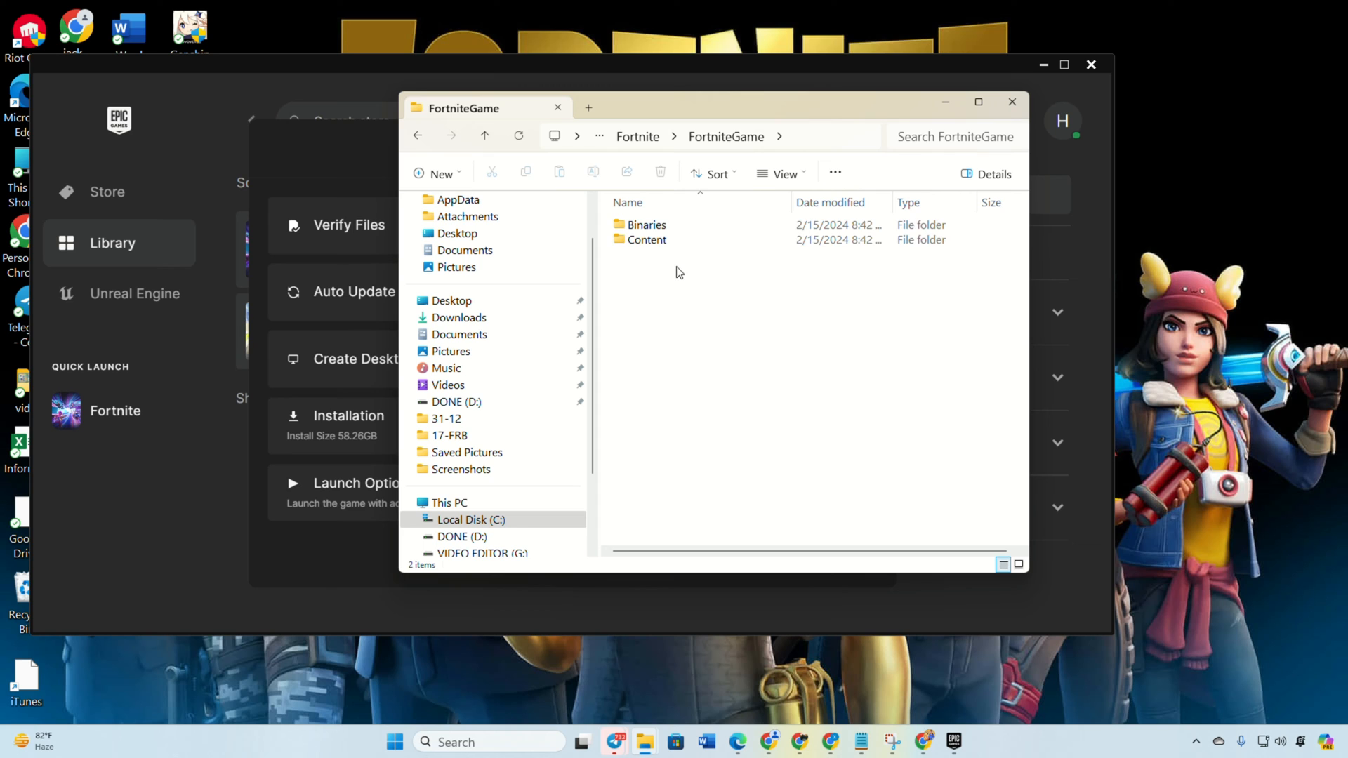
{"action": "double_click", "coordinate": [647, 225]}
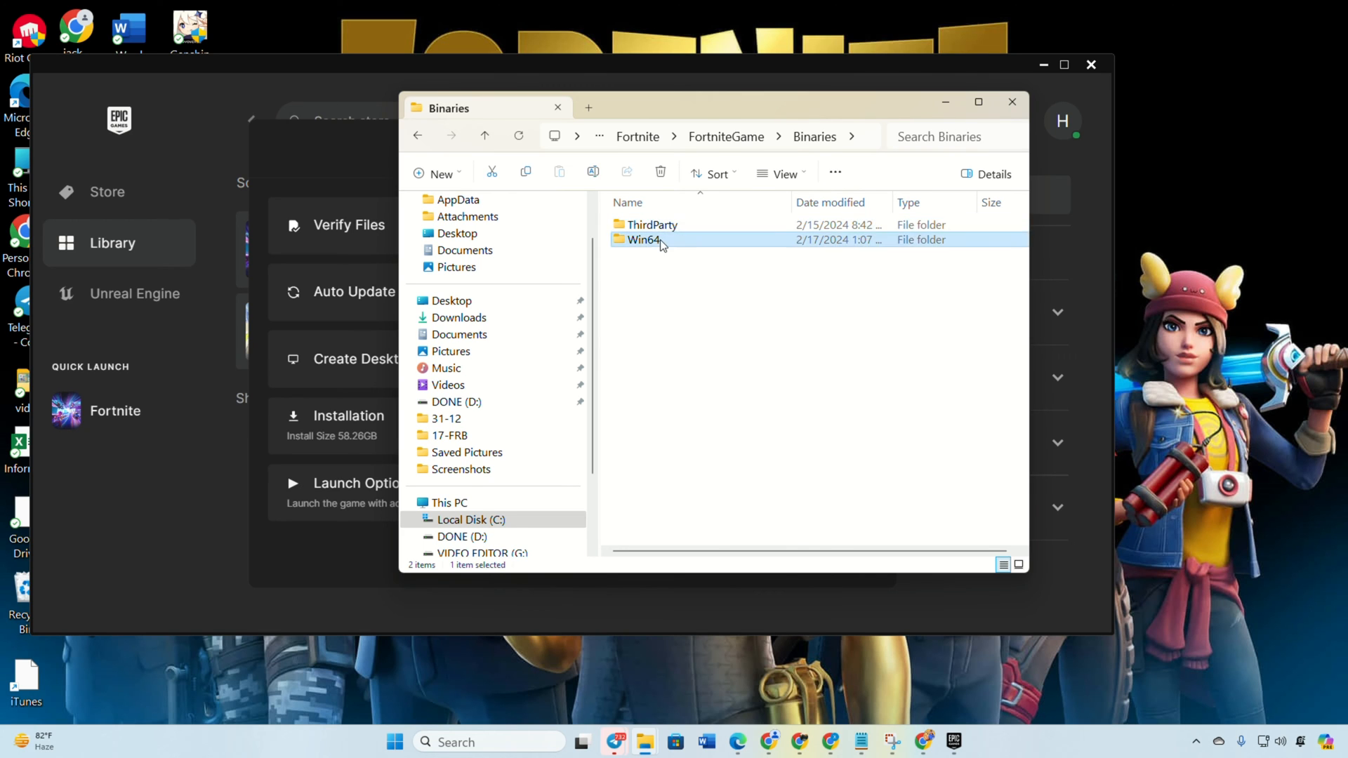
{"action": "double_click", "coordinate": [644, 240]}
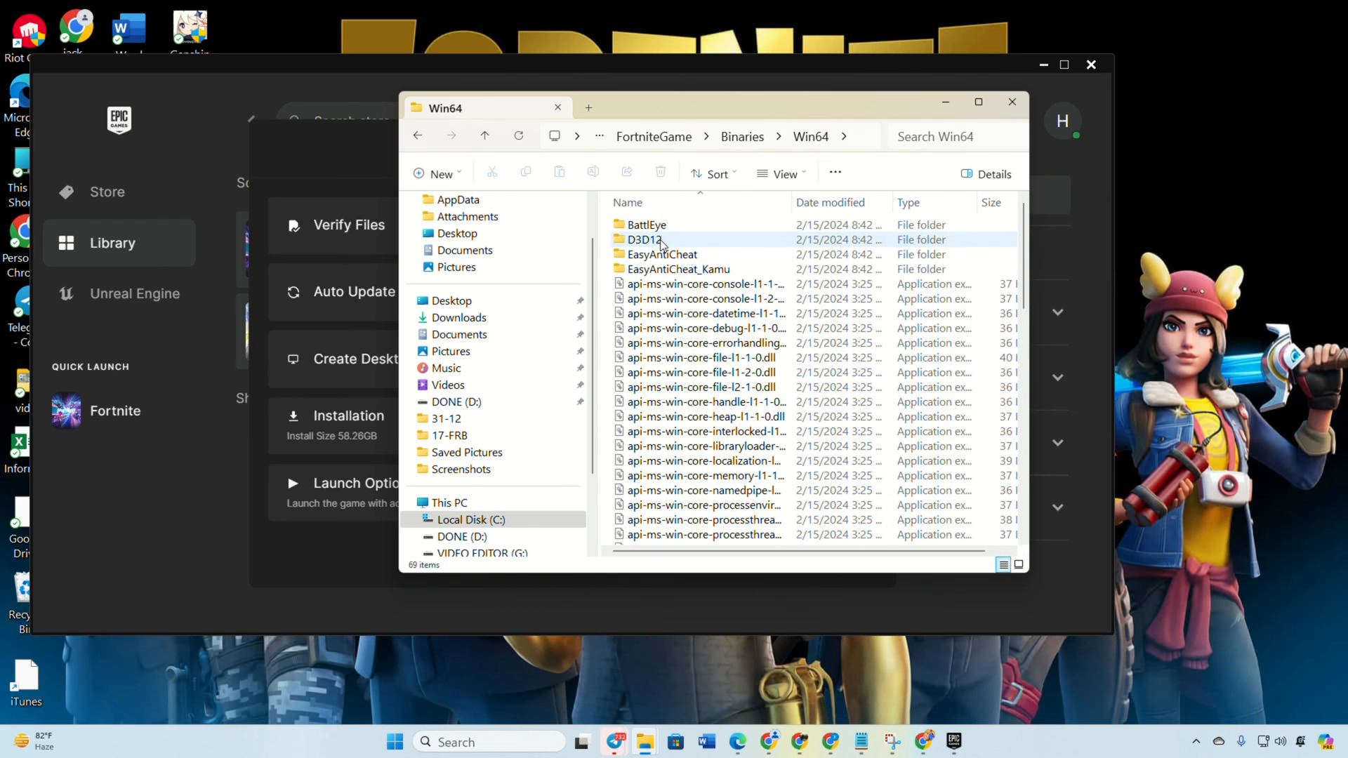
{"action": "double_click", "coordinate": [679, 269]}
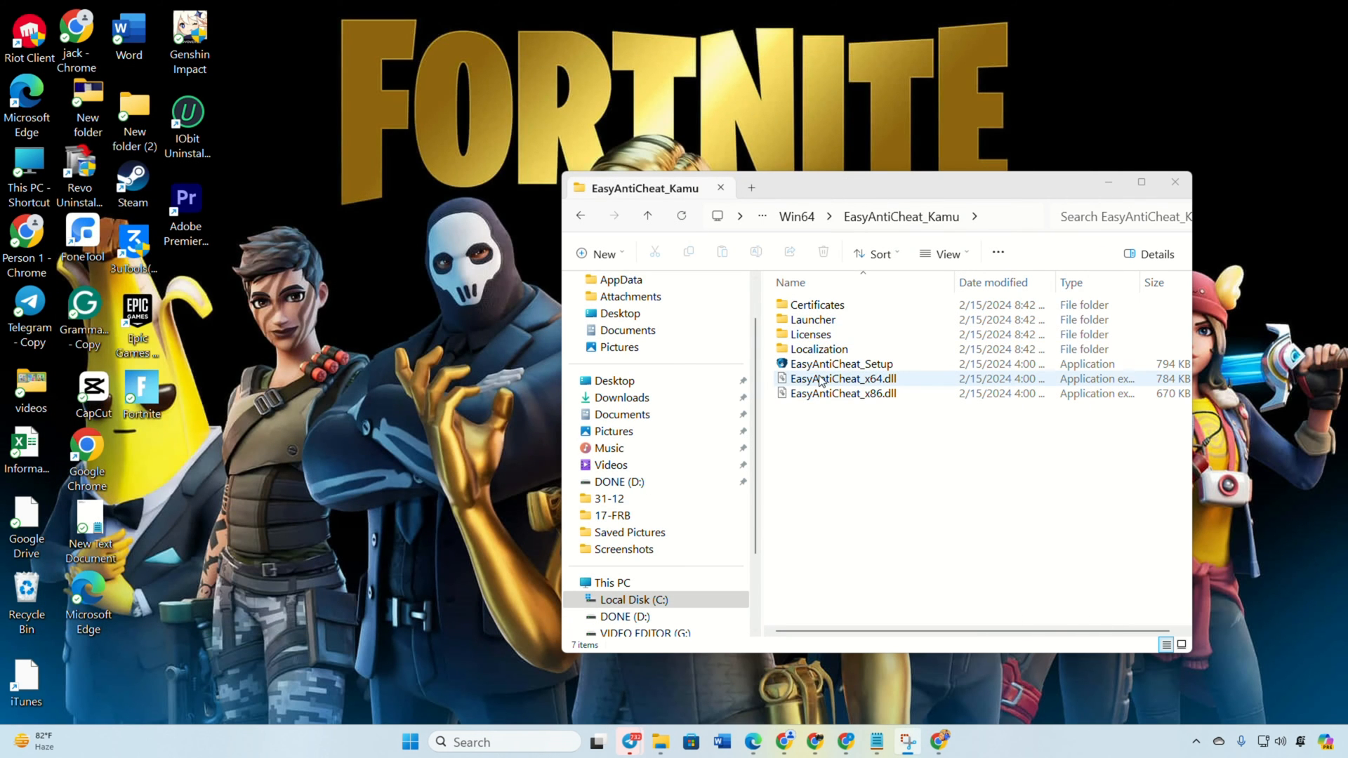
Step: Run EasyAntiCheat_Setup, uninstall Easy Anti-Cheat, and start its reinstallation
{"action": "left_click", "coordinate": [841, 363]}
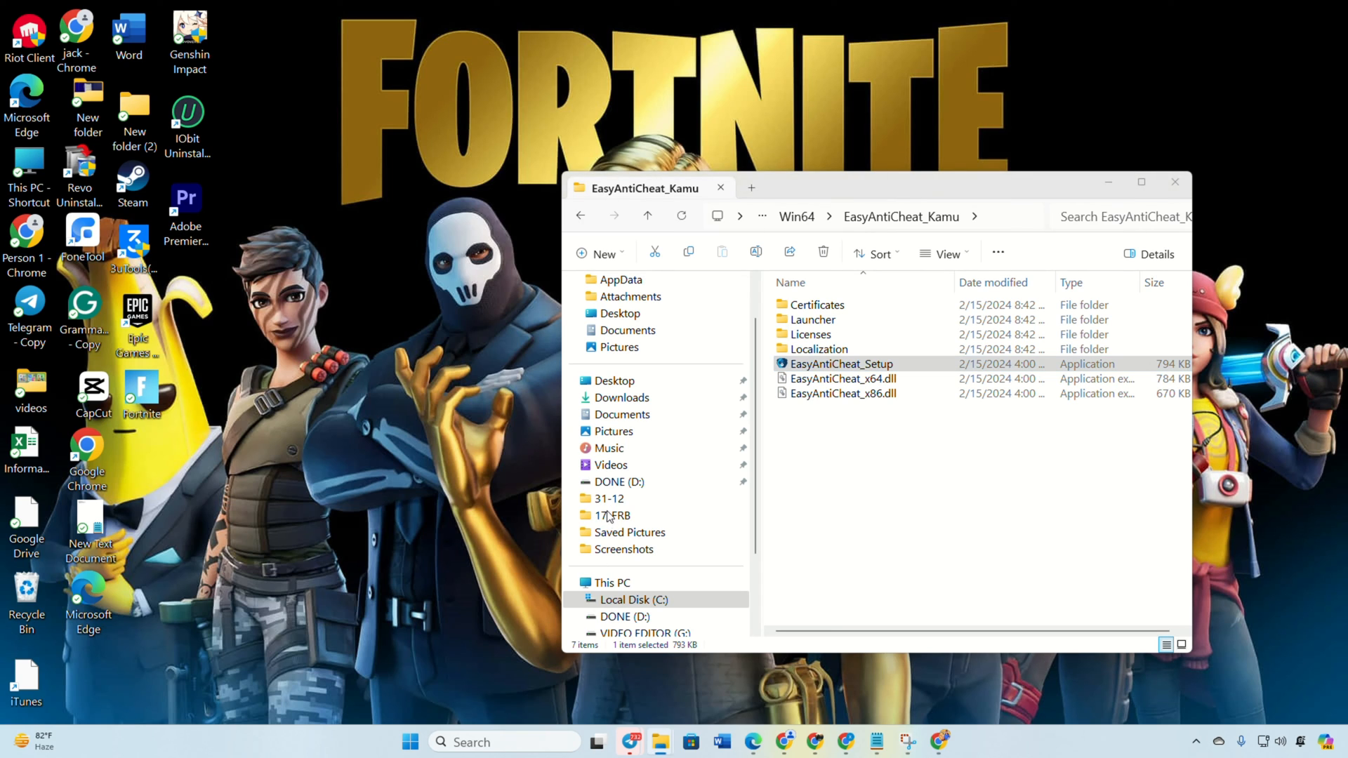
{"action": "double_click", "coordinate": [839, 363]}
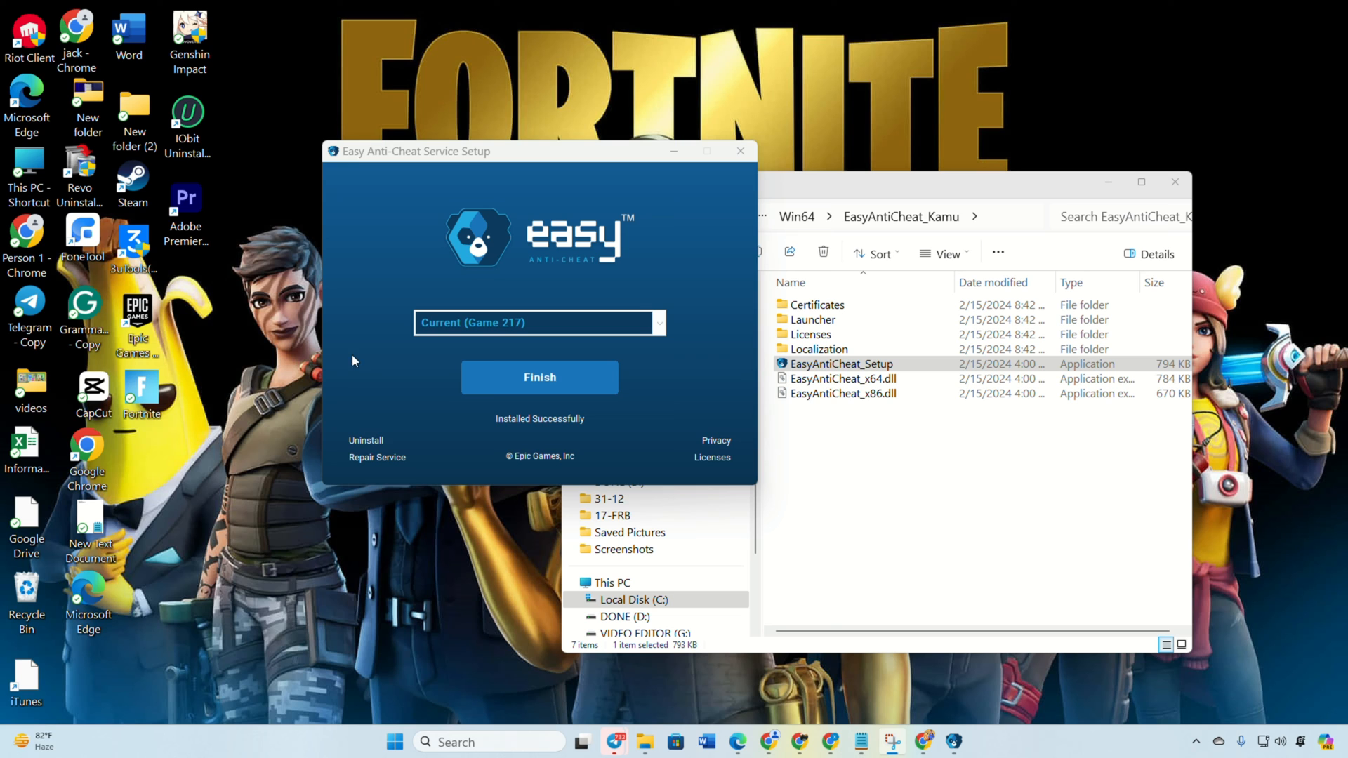
{"action": "left_click", "coordinate": [365, 440]}
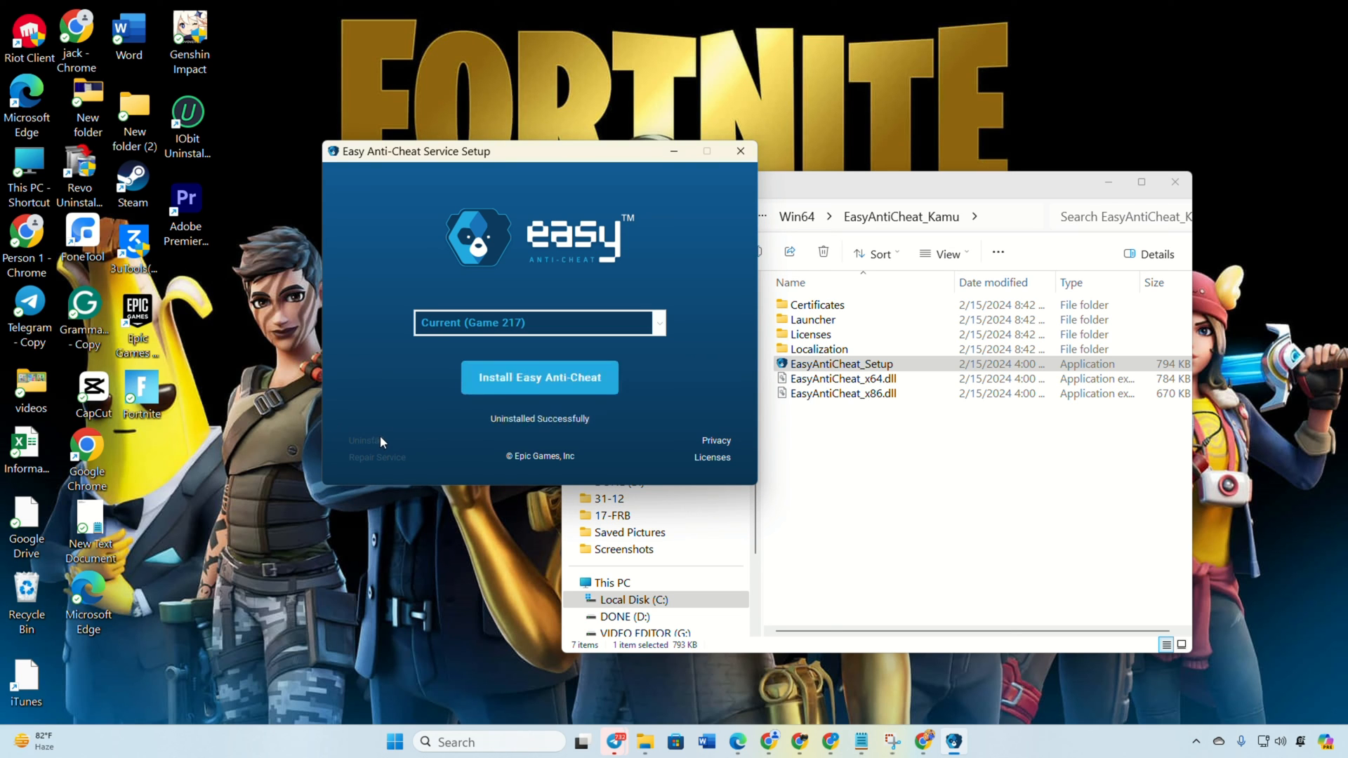
{"action": "left_click", "coordinate": [394, 741]}
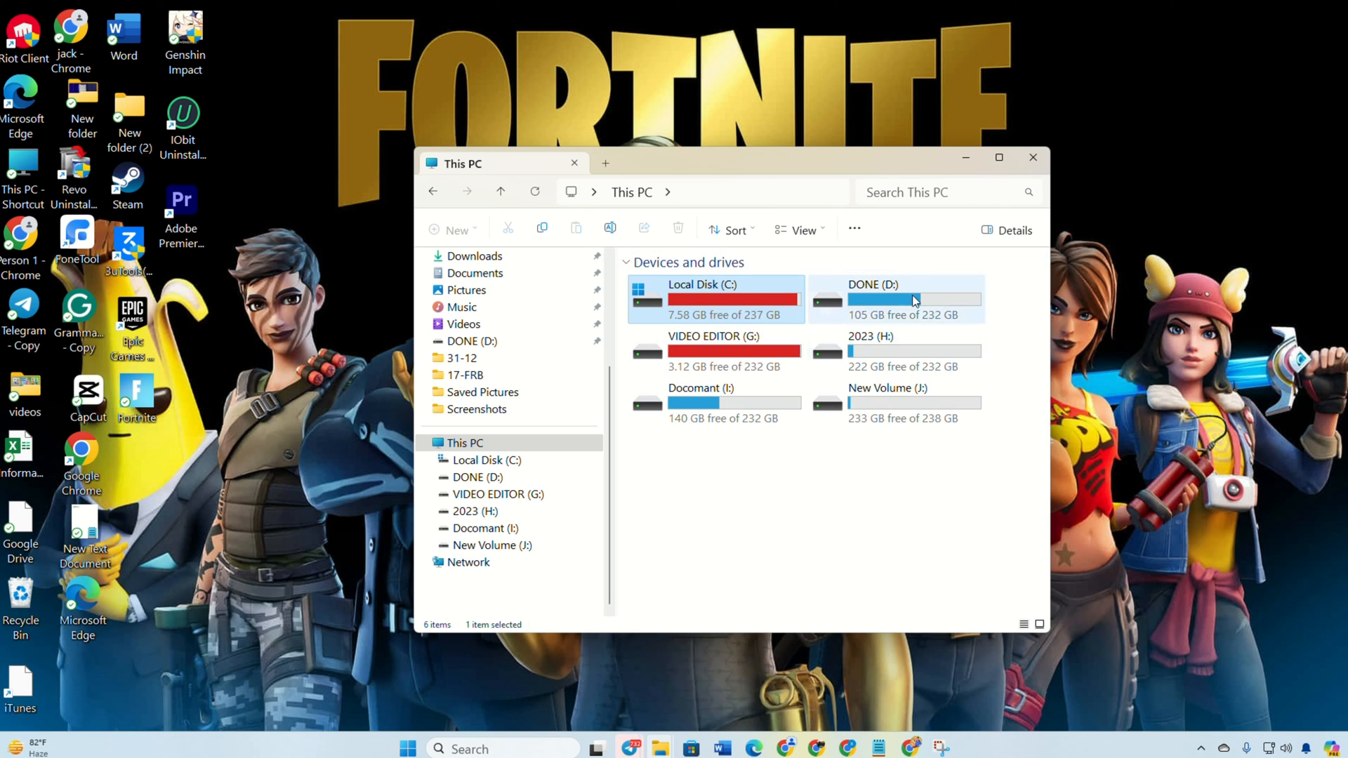
Step: Go back through Local Disk (C:) to run EasyAntiCheat_Setup again, then close File Explorer
{"action": "double_click", "coordinate": [714, 299]}
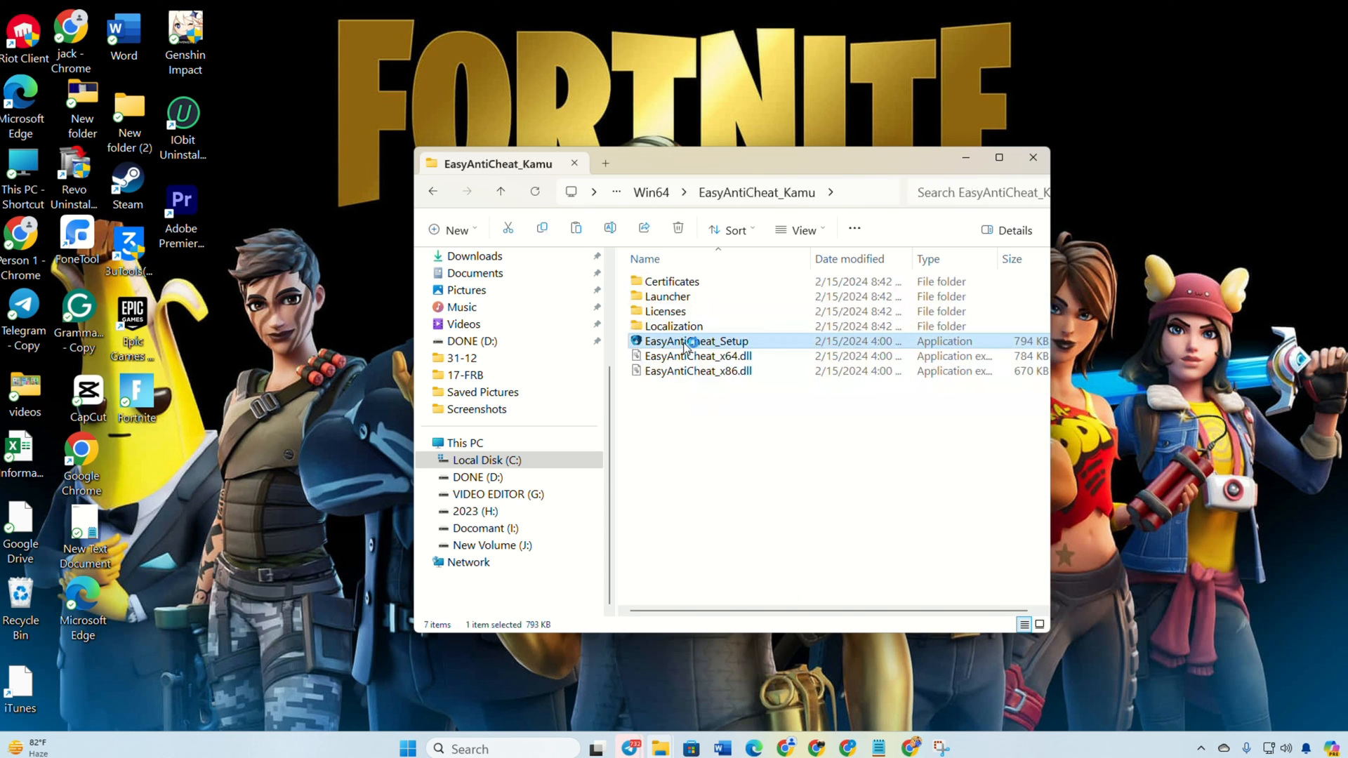
{"action": "double_click", "coordinate": [694, 341]}
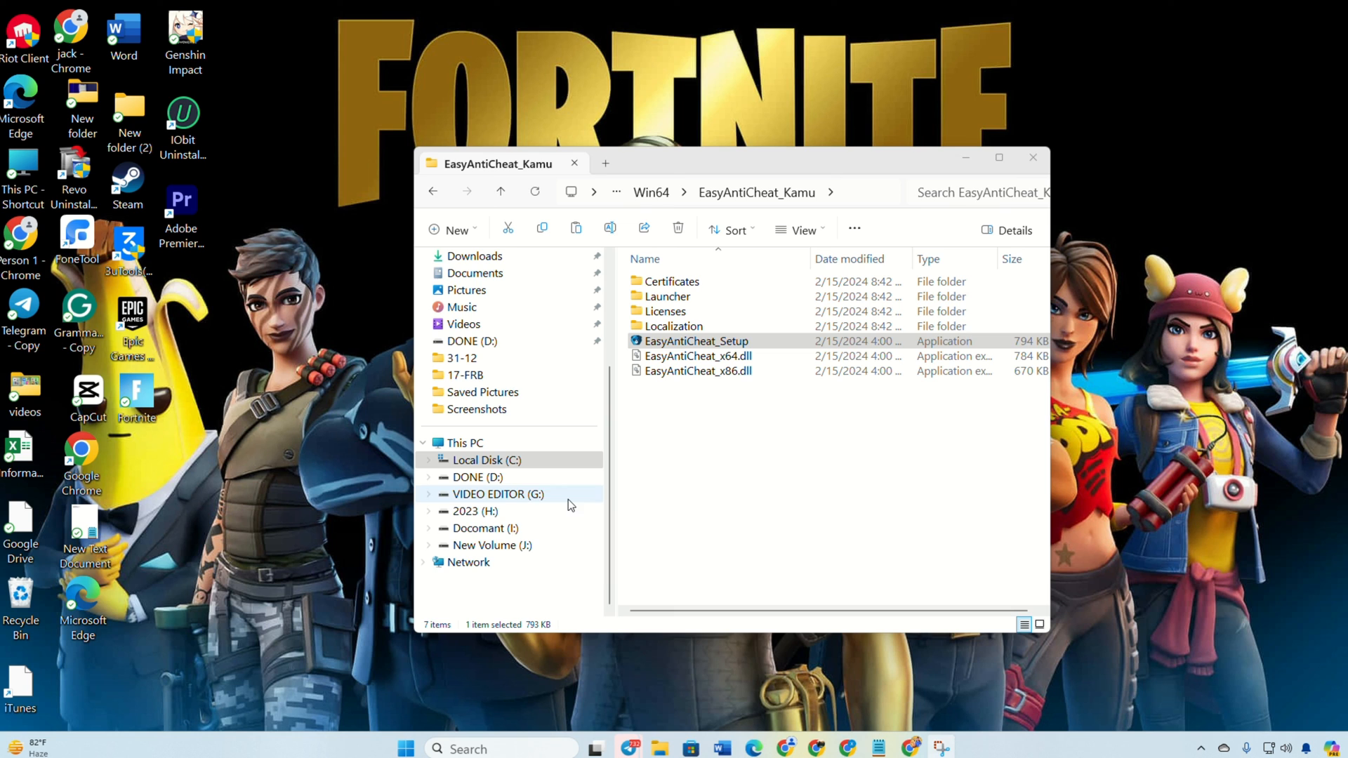
{"action": "left_click", "coordinate": [1033, 157]}
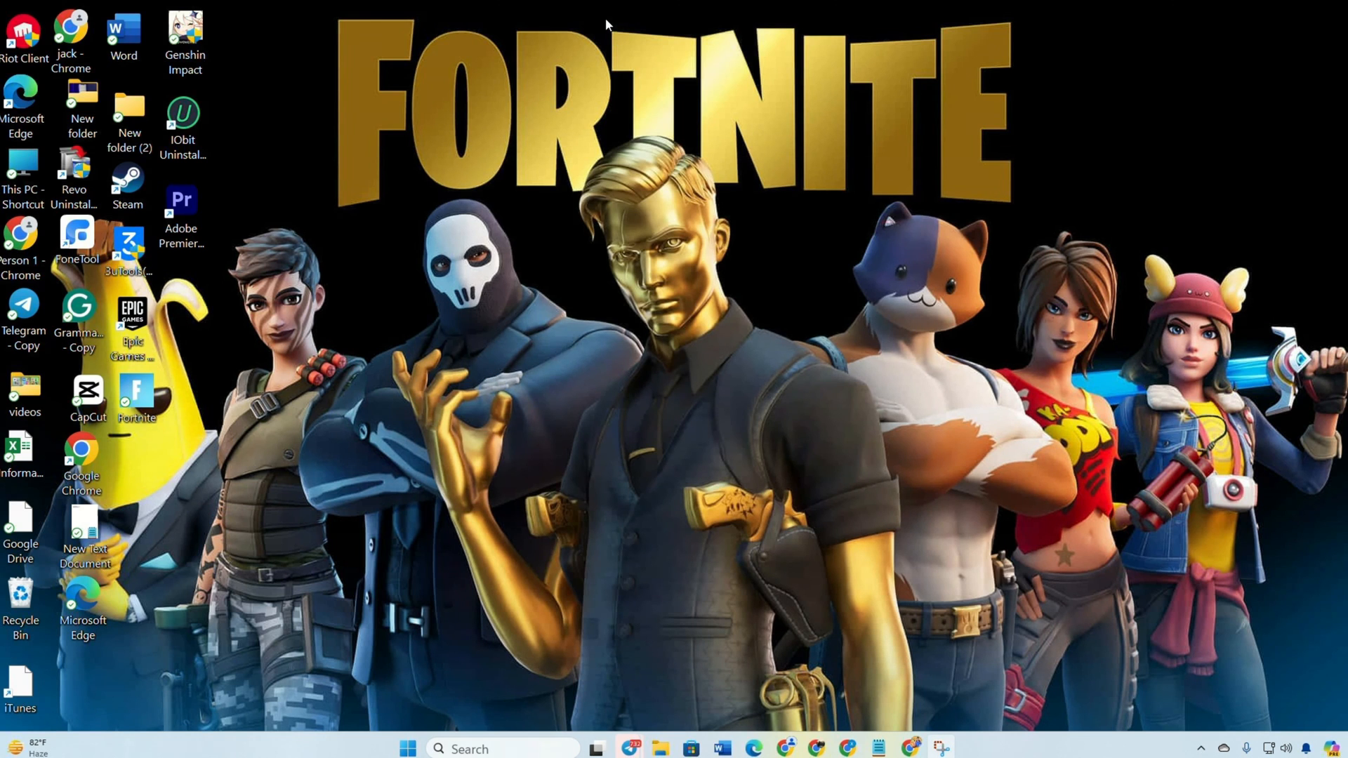